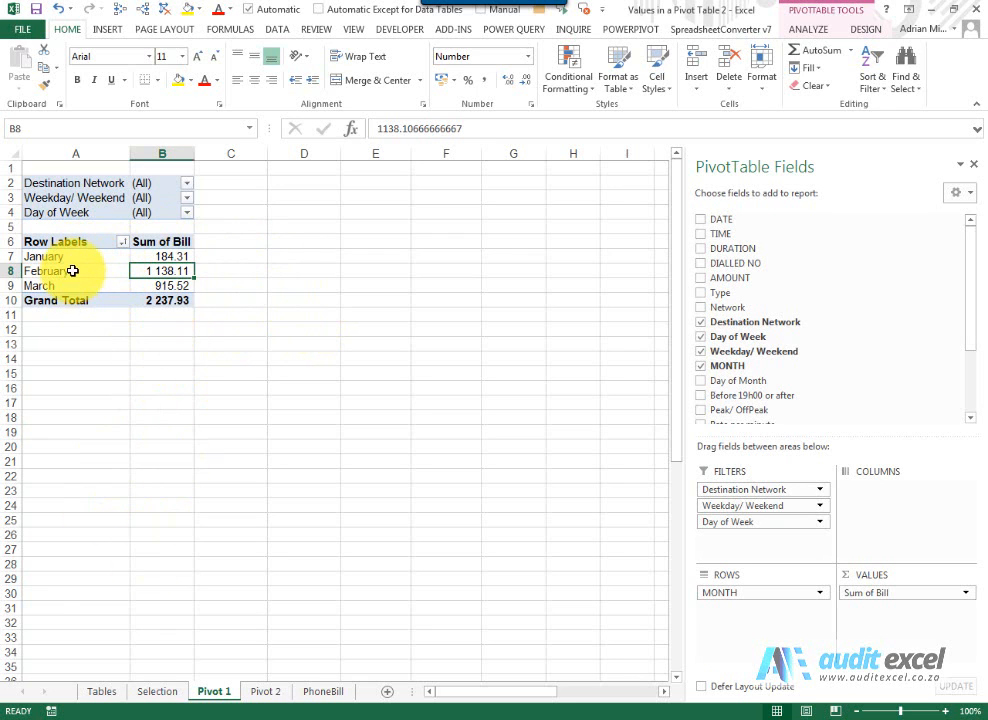
Create a Pivot 3 sheet from a copy of Pivot 2, with Destination Network in Rows.
{"action": "left_click", "coordinate": [265, 691]}
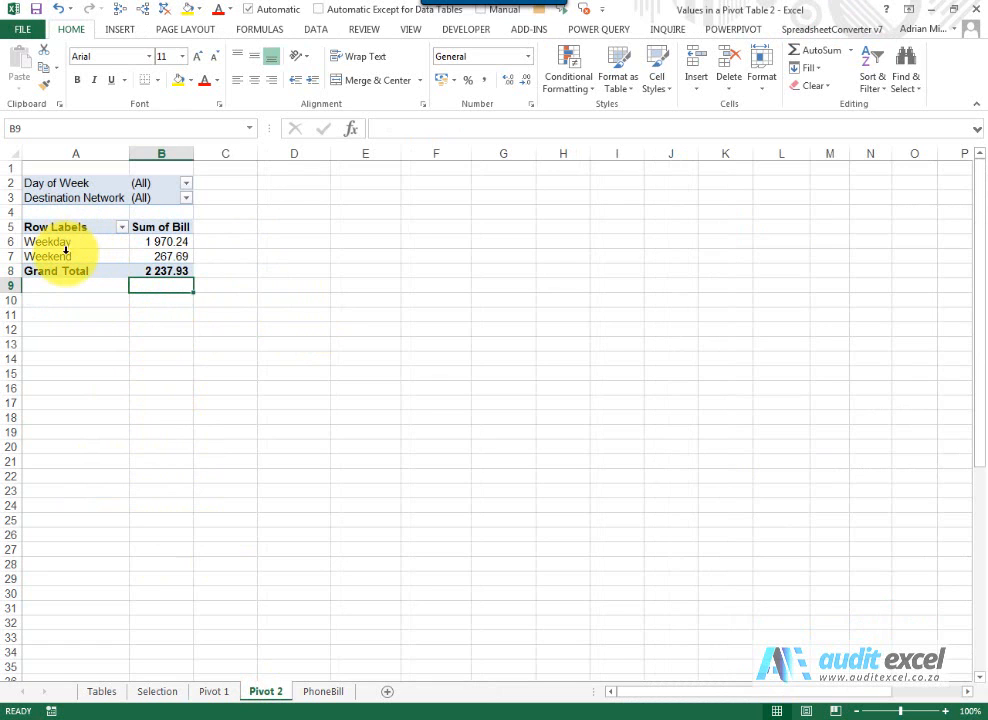
{"action": "left_click", "coordinate": [212, 691]}
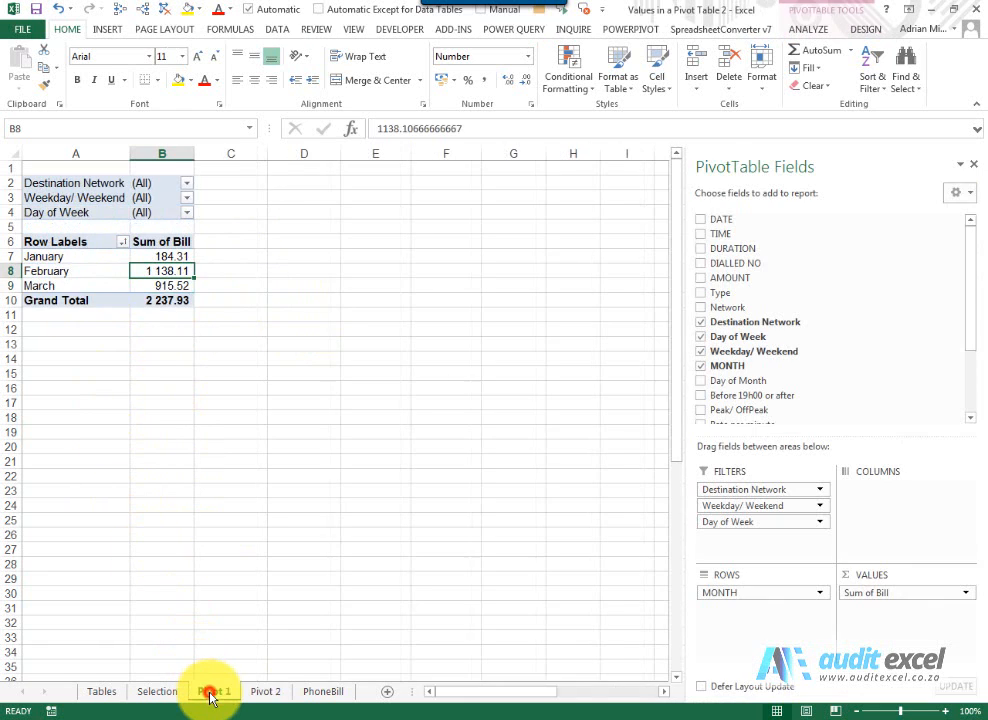
{"action": "left_click", "coordinate": [265, 691]}
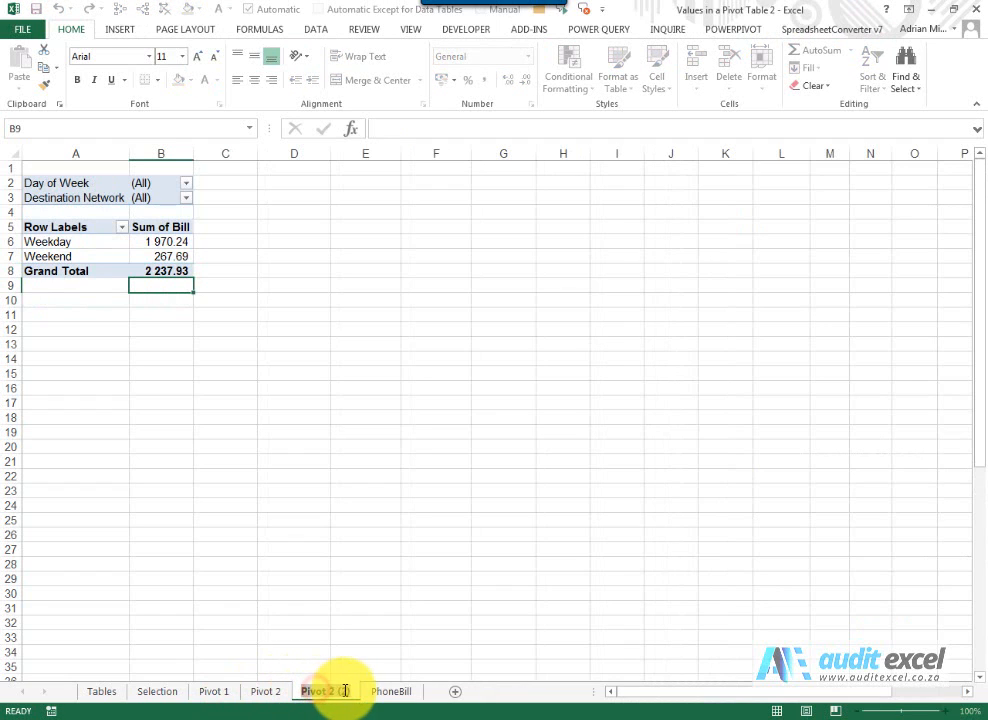
{"action": "mouse_move", "coordinate": [348, 691]}
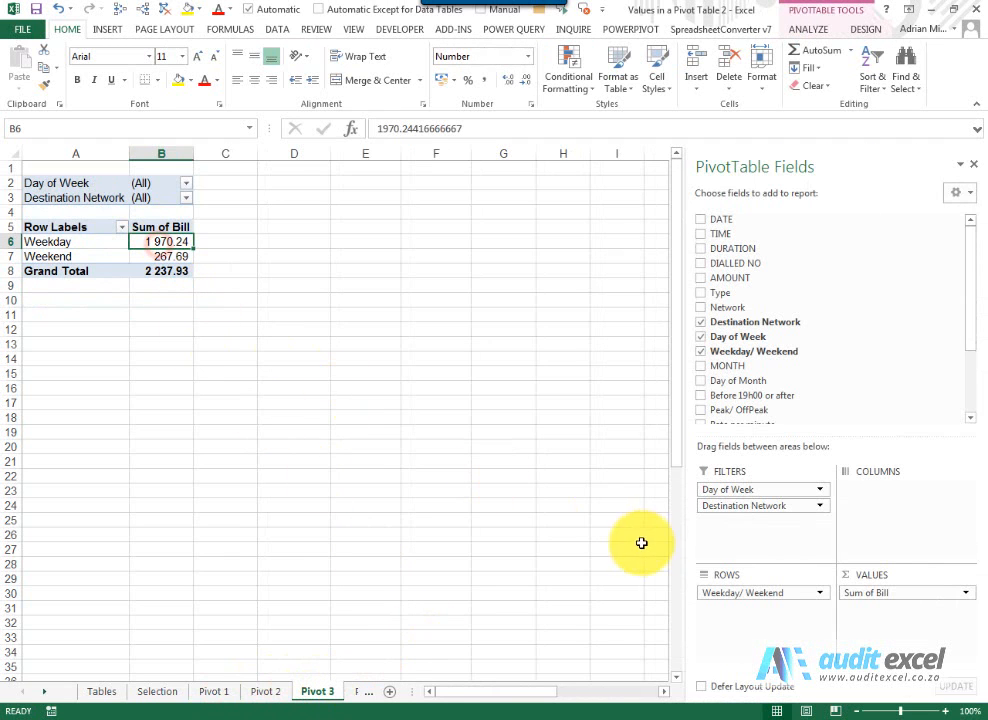
{"action": "left_click_drag", "start_coordinate": [763, 505], "coordinate": [763, 609]}
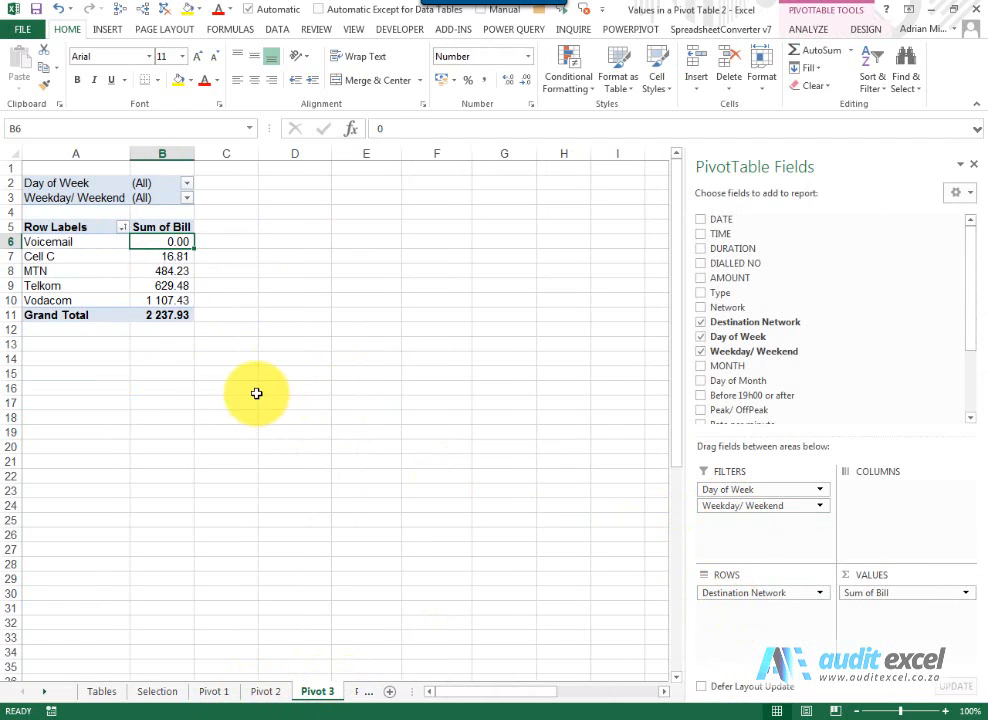
{"action": "left_click", "coordinate": [213, 691]}
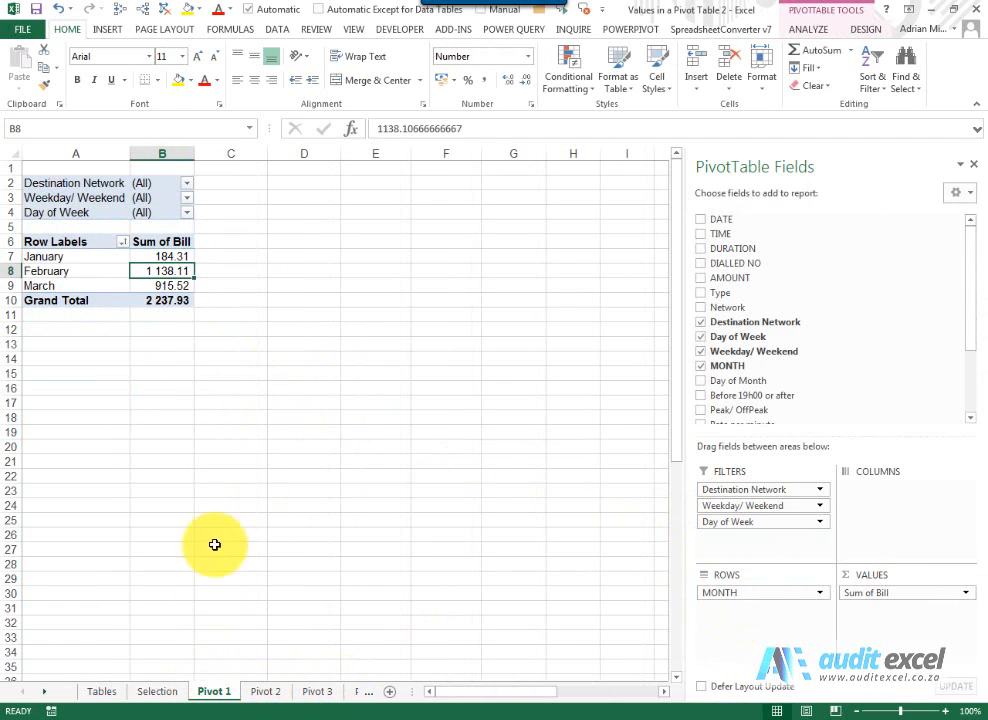
{"action": "mouse_move", "coordinate": [225, 413]}
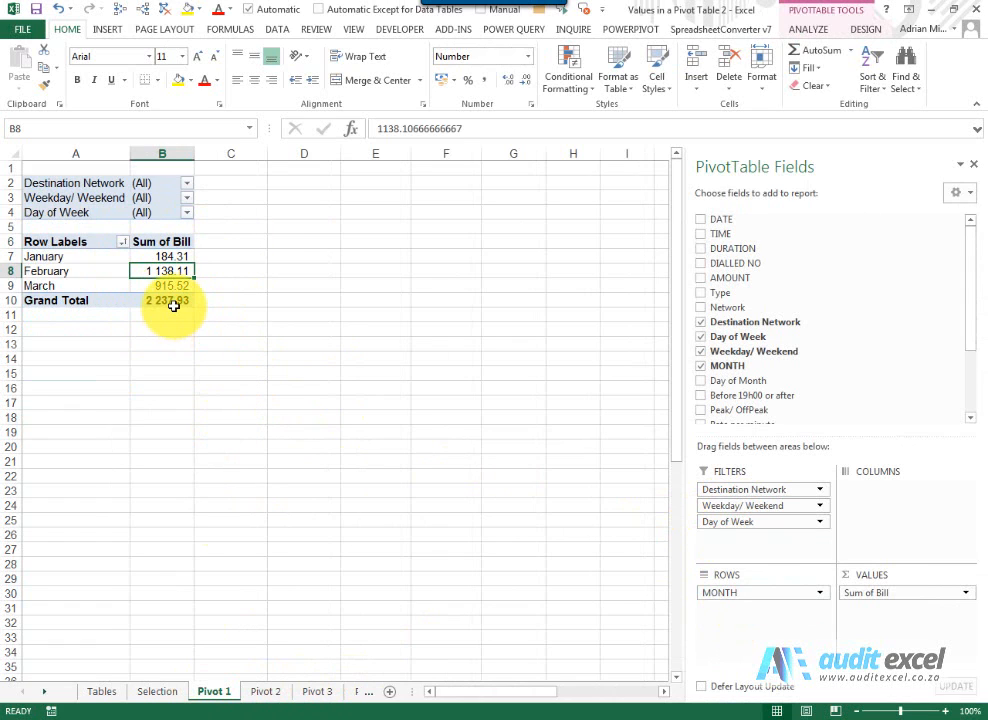
{"action": "mouse_move", "coordinate": [503, 245]}
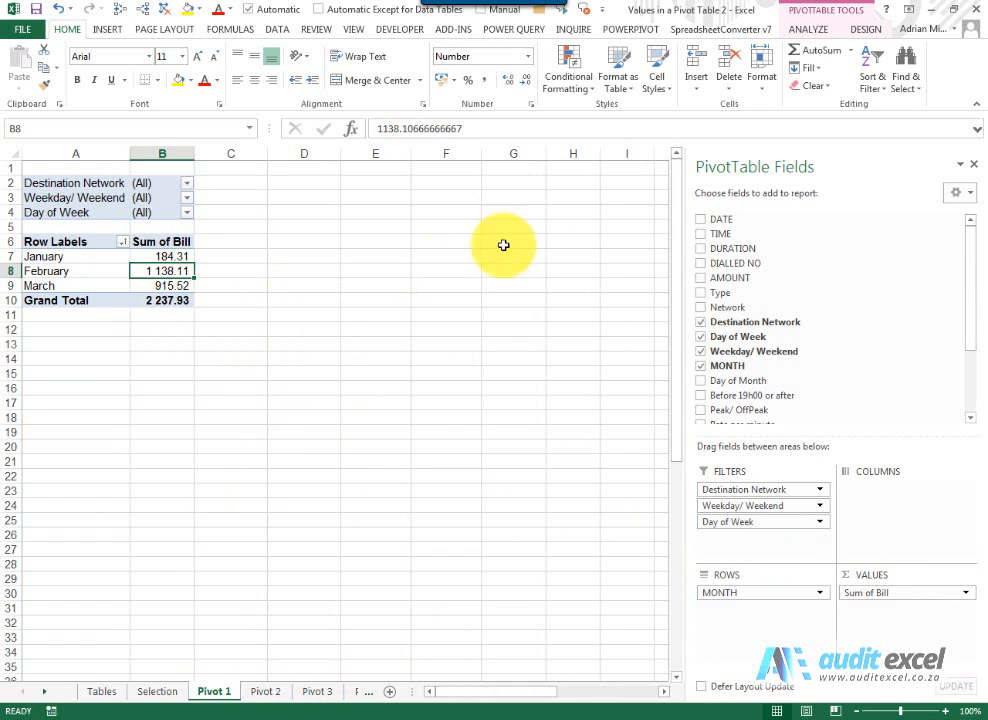
Insert a Type slicer offering Call and sms on the Pivot 1 pivot table.
{"action": "left_click", "coordinate": [807, 28]}
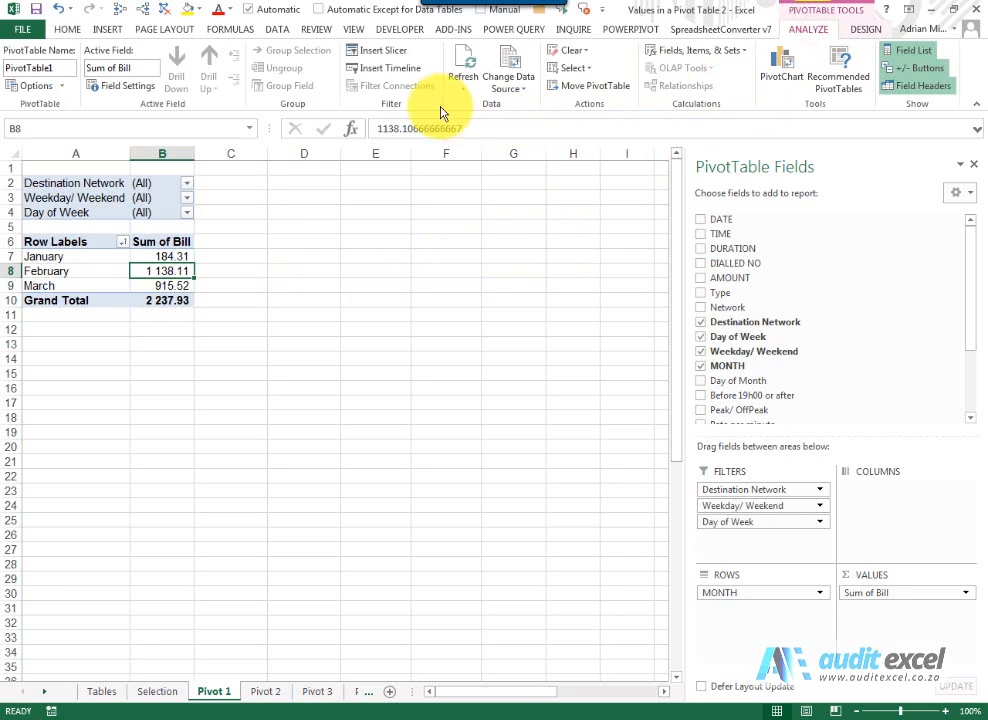
{"action": "left_click", "coordinate": [381, 50]}
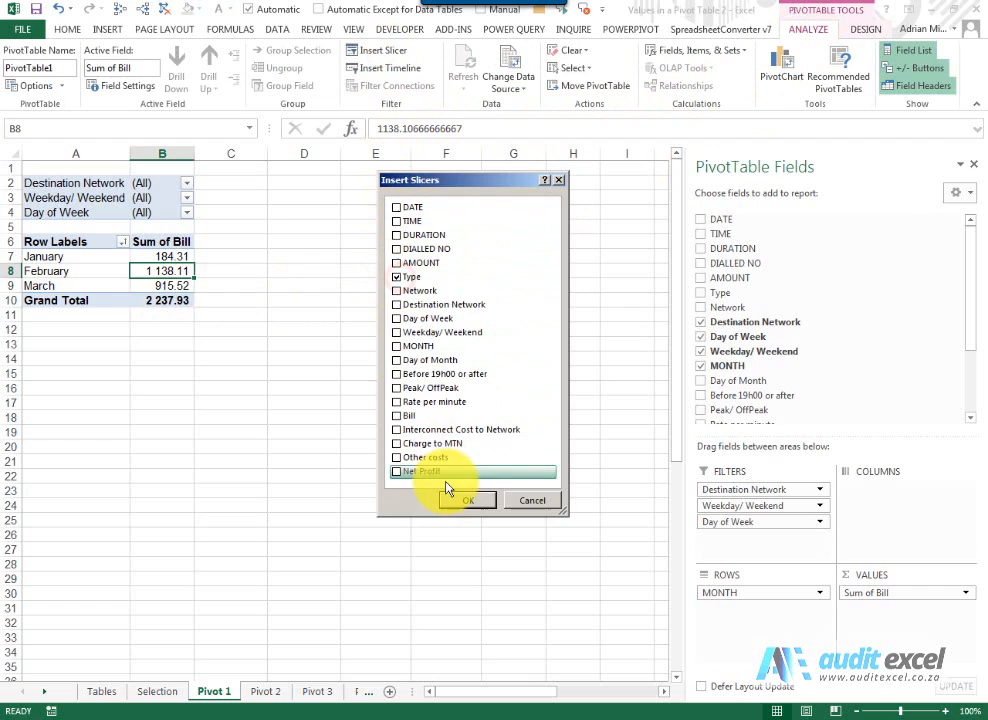
{"action": "left_click", "coordinate": [468, 500]}
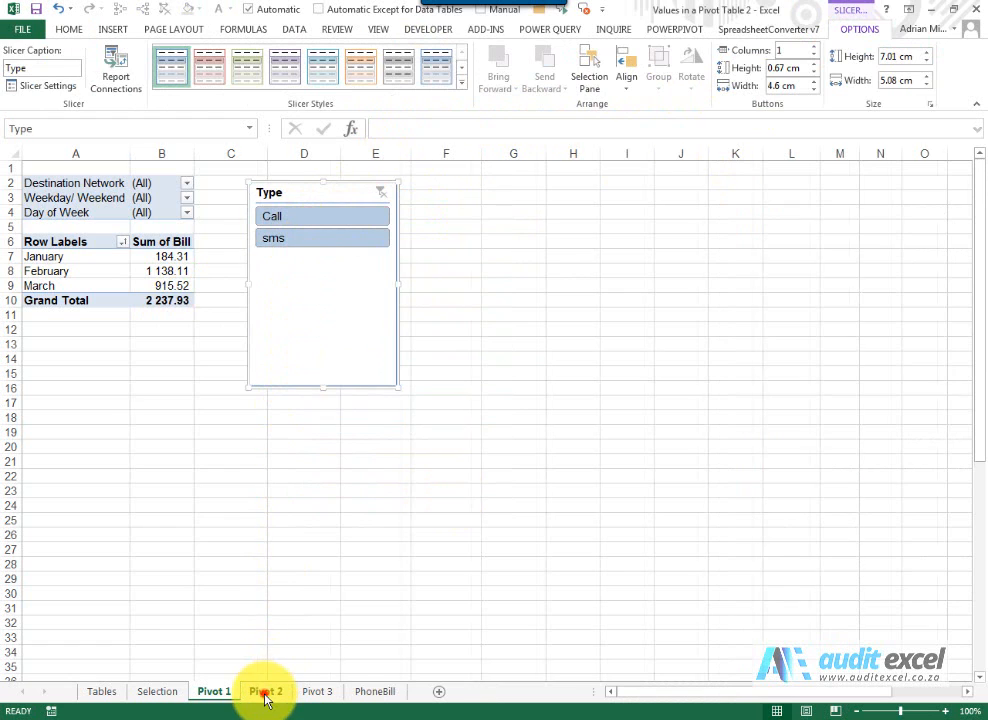
Filter Pivot 1 to Call (total 2 163.68) and confirm Pivot 2 and Pivot 3 stay unfiltered.
{"action": "left_click", "coordinate": [265, 691]}
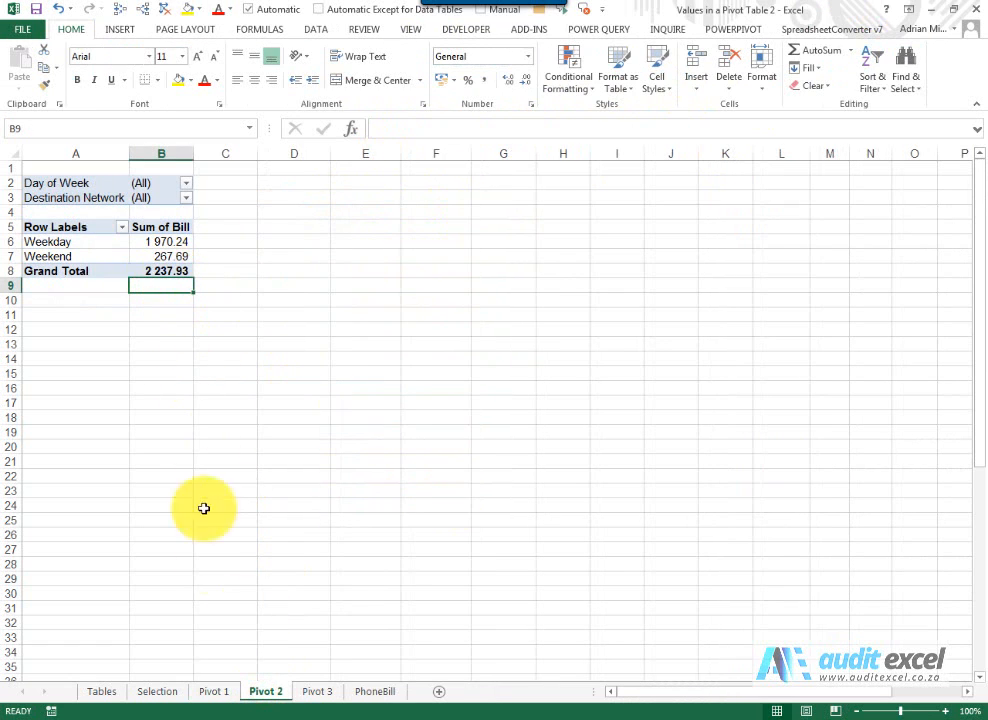
{"action": "left_click", "coordinate": [213, 691]}
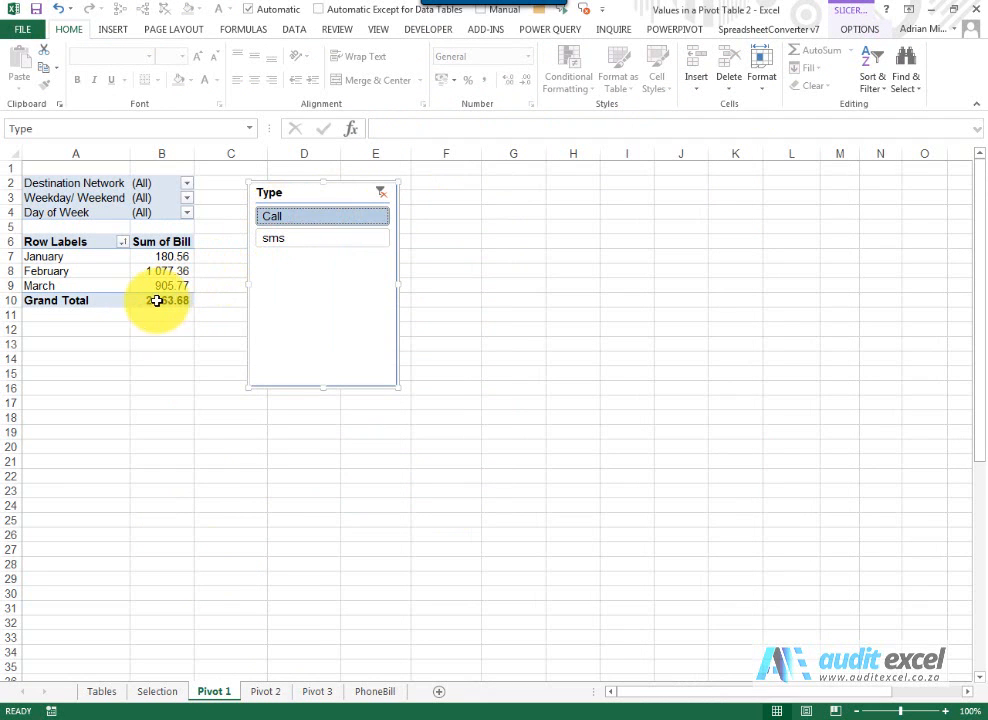
{"action": "left_click", "coordinate": [265, 691]}
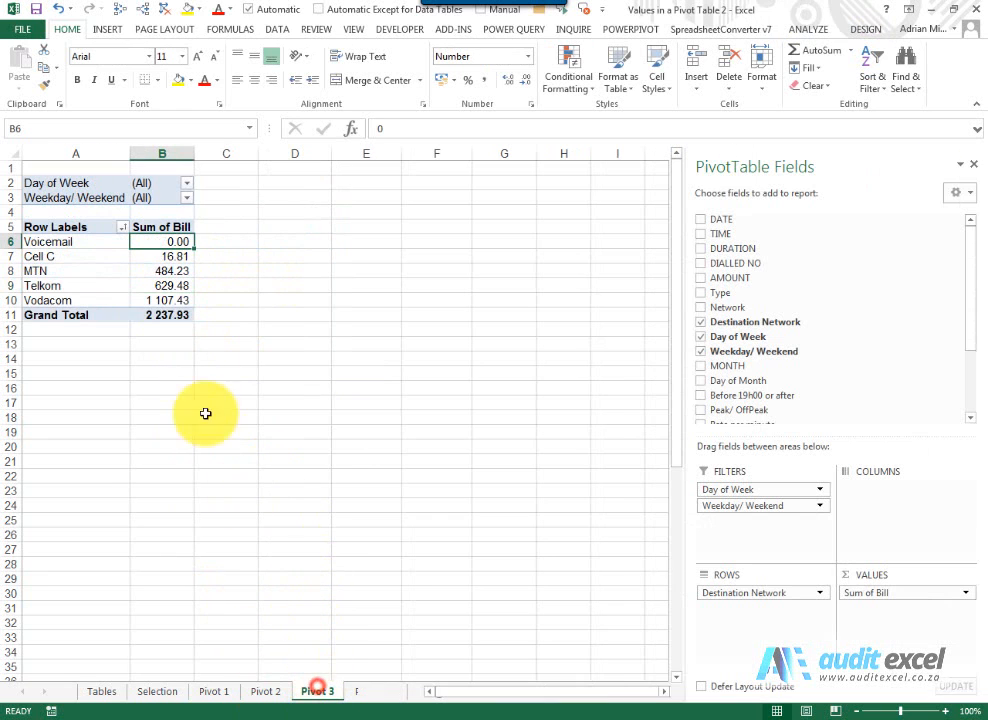
{"action": "left_click", "coordinate": [209, 691]}
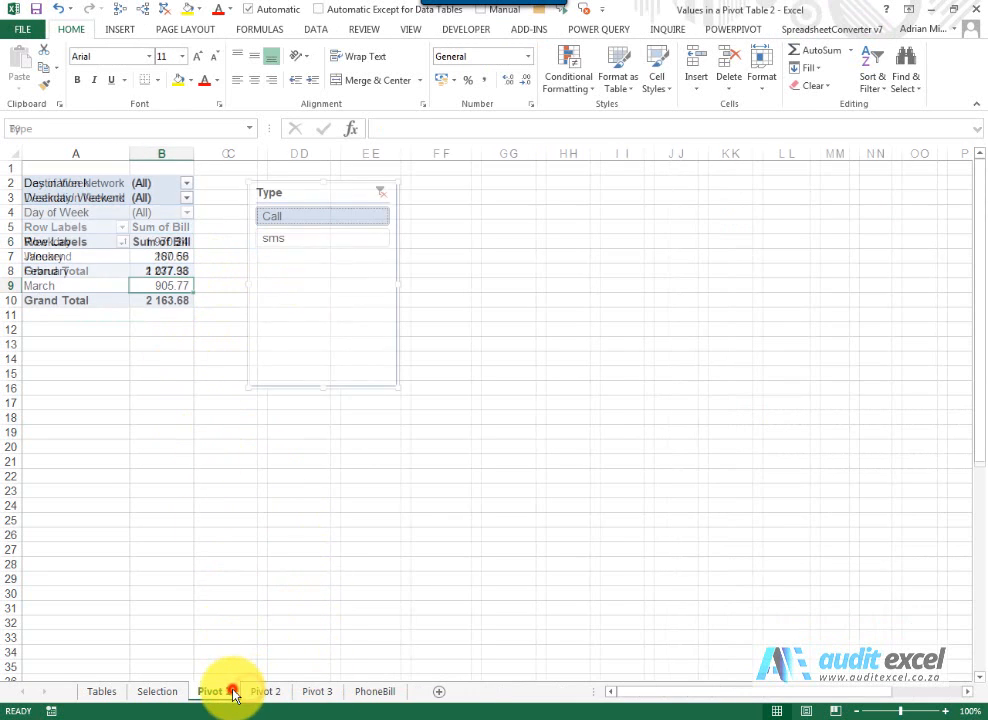
{"action": "left_click", "coordinate": [212, 691]}
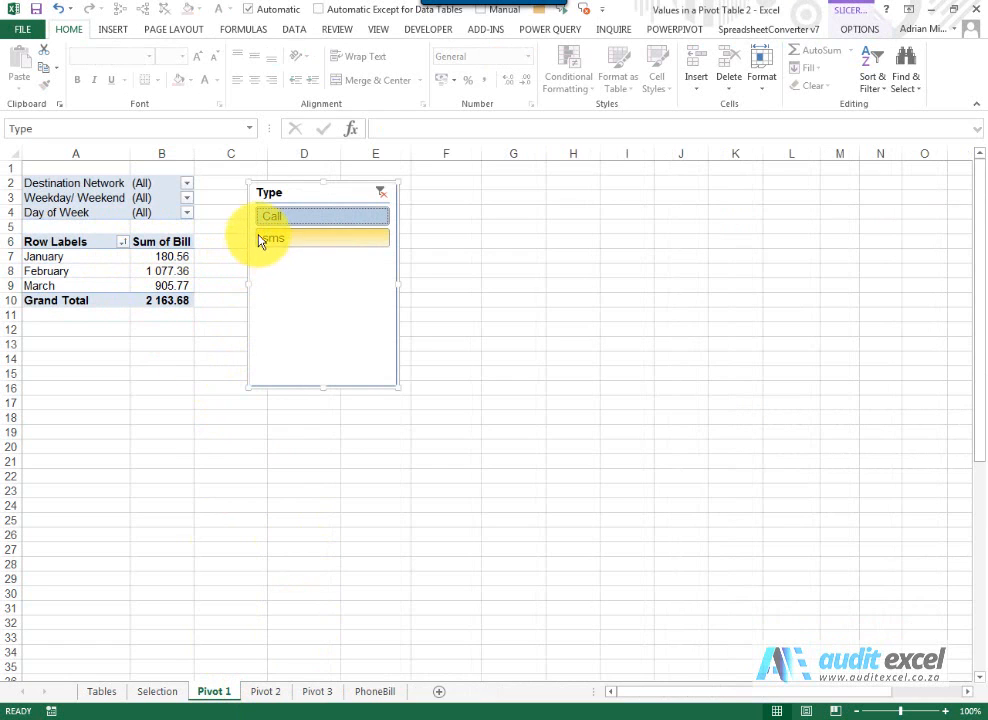
{"action": "left_click", "coordinate": [265, 691]}
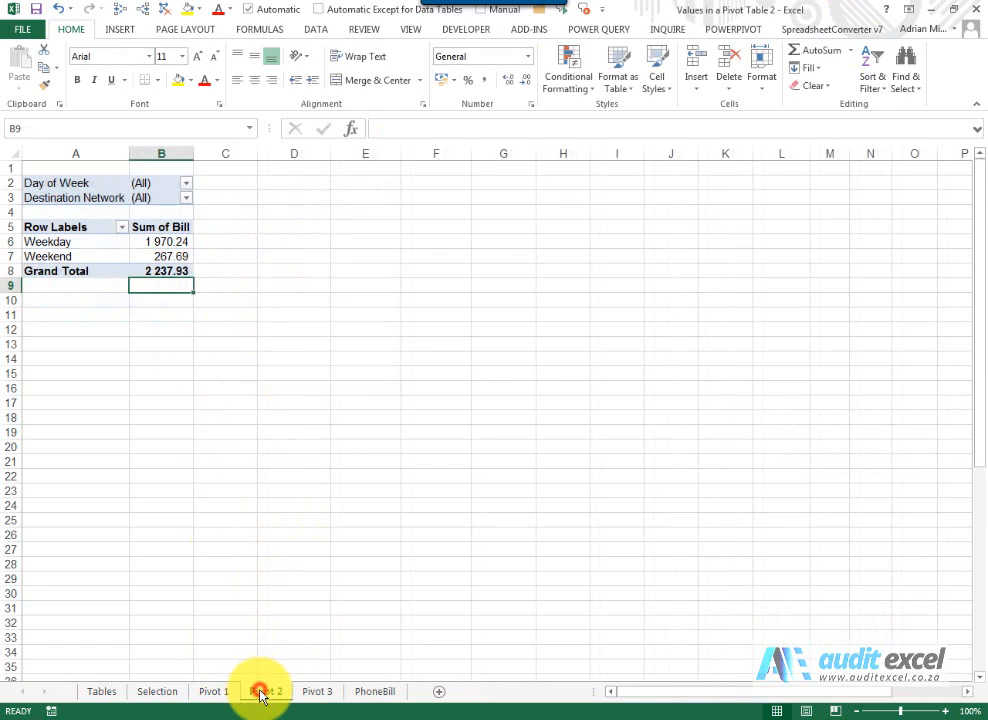
{"action": "left_click", "coordinate": [211, 691]}
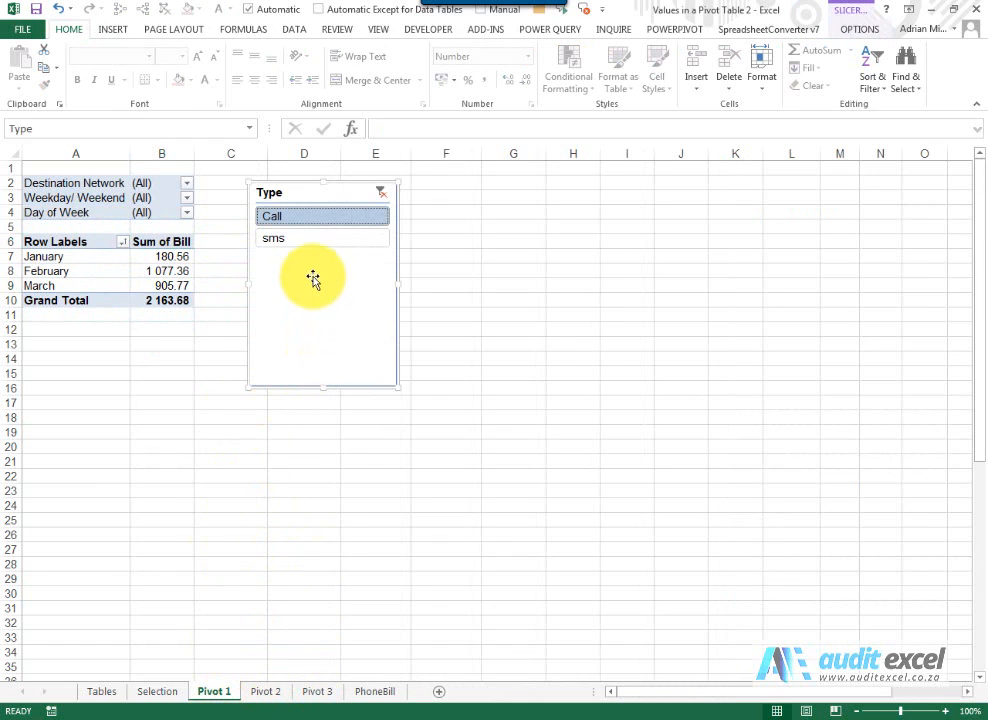
{"action": "mouse_move", "coordinate": [825, 95]}
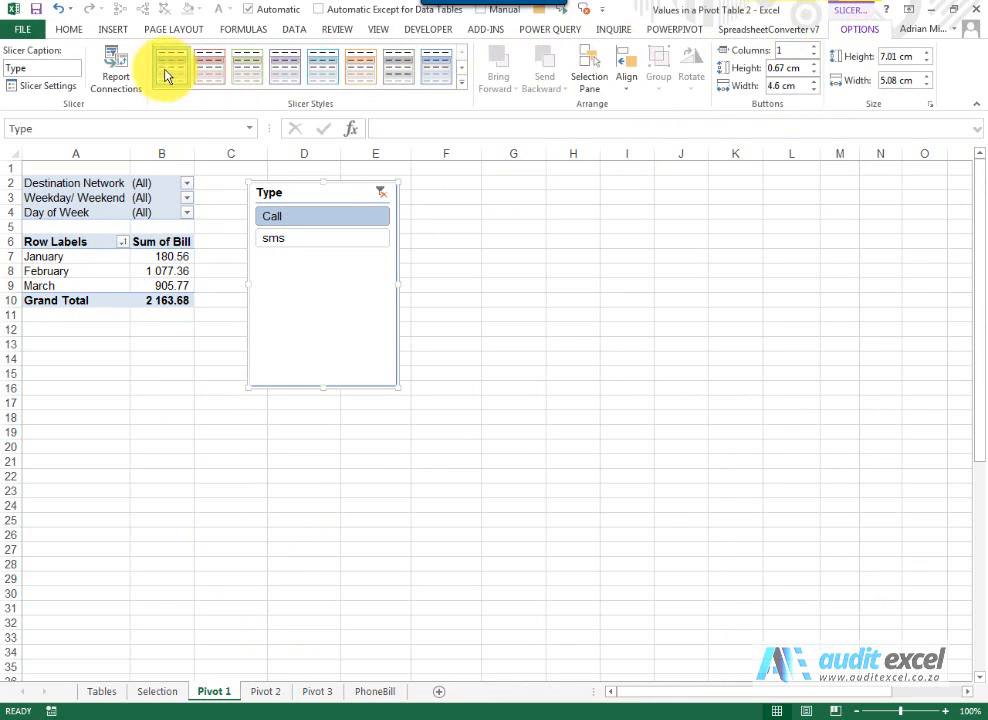
Add the Pivot 2 and Pivot 3 PivotTable1 tables to the Type slicer's Report Connections.
{"action": "left_click", "coordinate": [116, 70]}
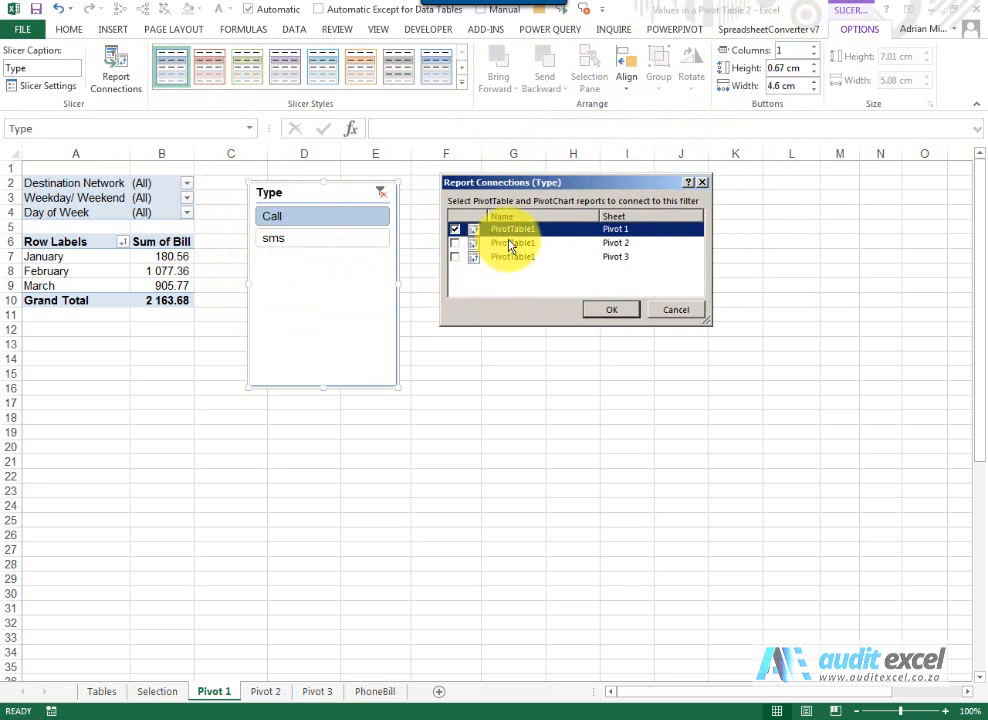
{"action": "mouse_move", "coordinate": [630, 243]}
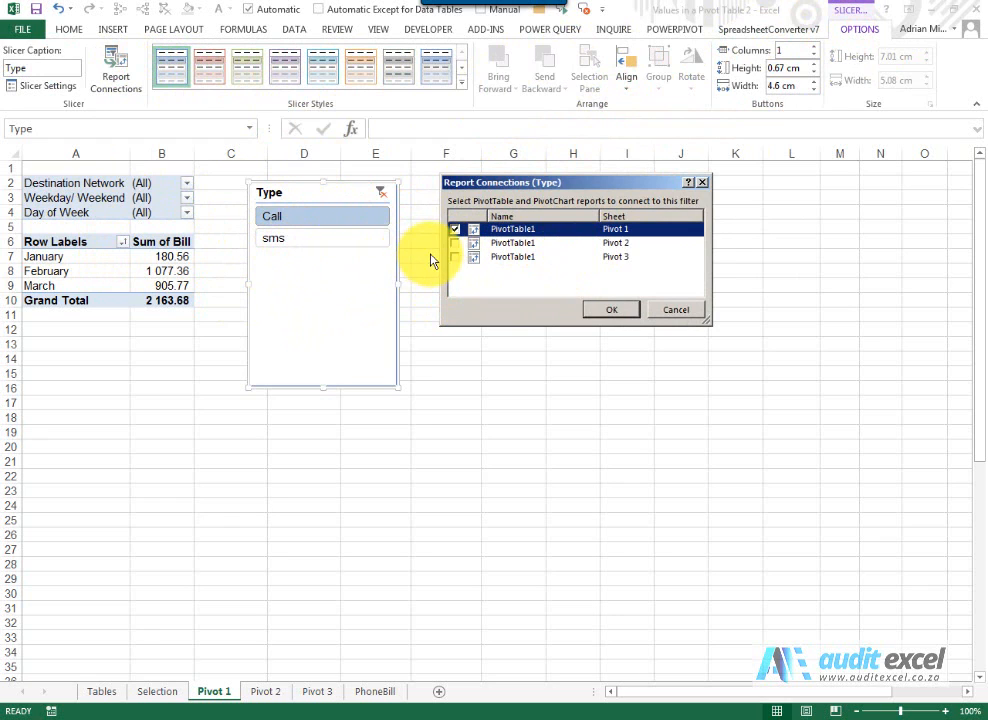
{"action": "left_click", "coordinate": [455, 257]}
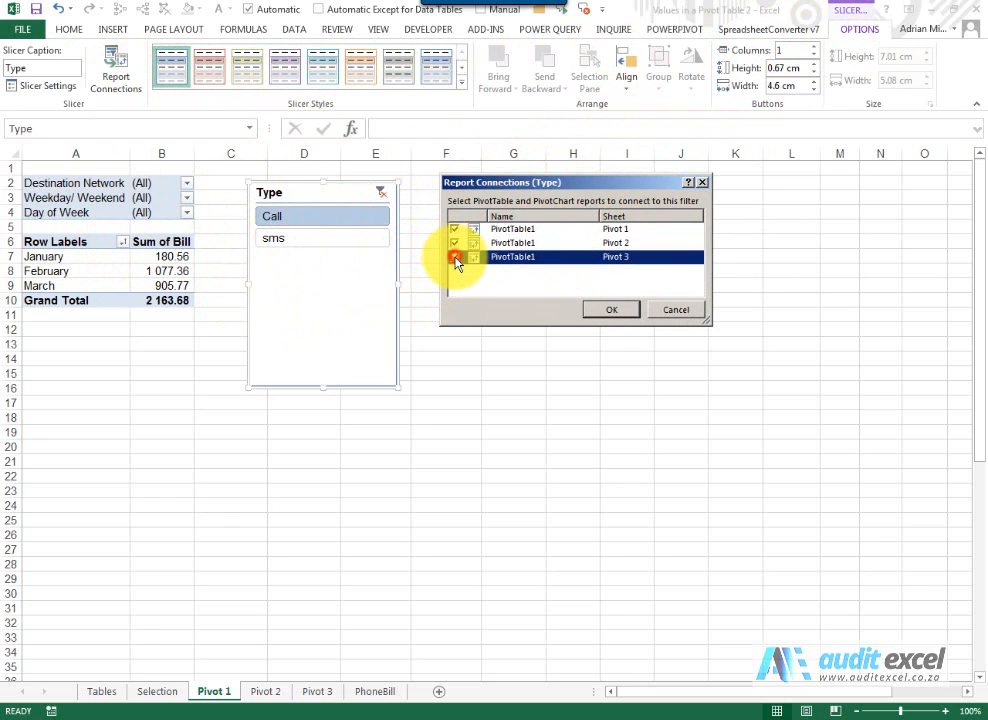
{"action": "left_click", "coordinate": [455, 257]}
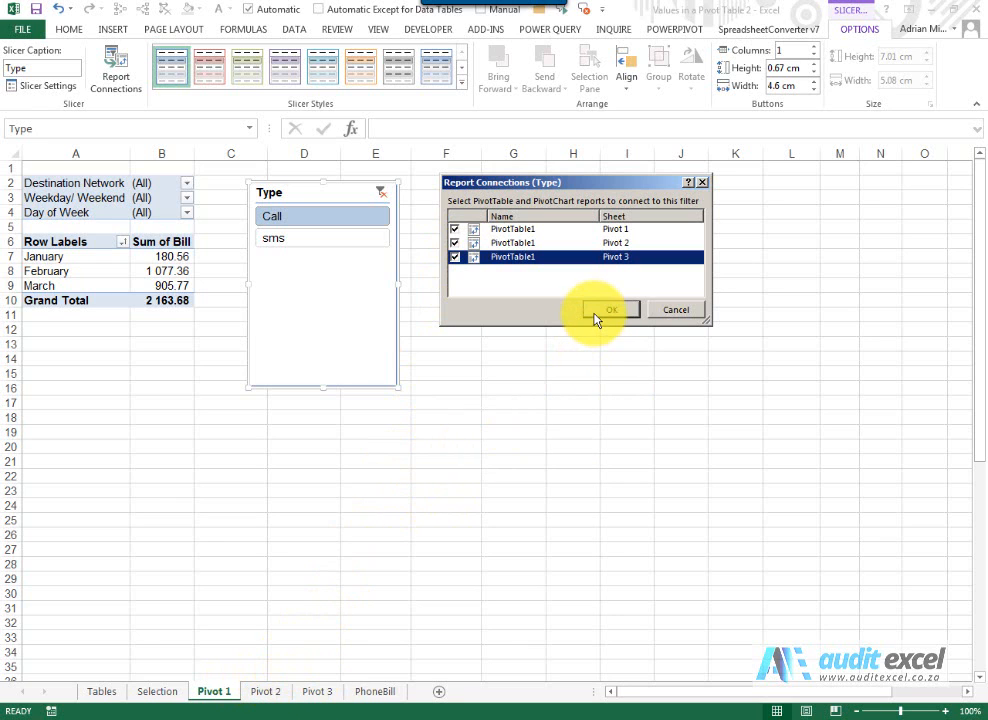
{"action": "left_click", "coordinate": [611, 309]}
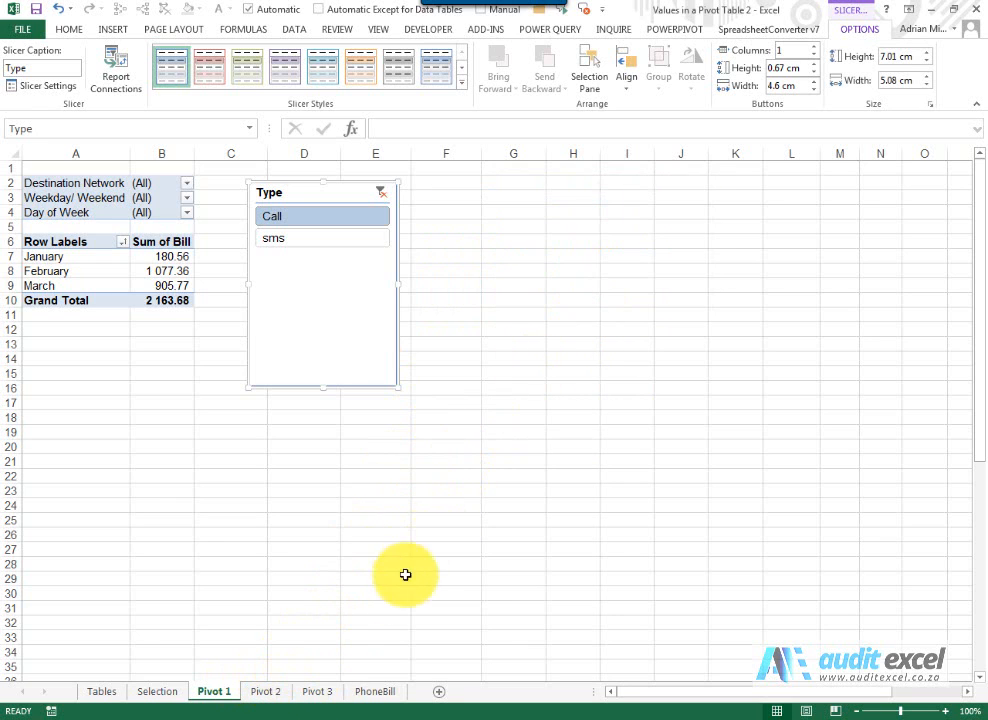
Review the Pivot 2 and Pivot 3 sheets, then return to Pivot 1.
{"action": "left_click", "coordinate": [265, 691]}
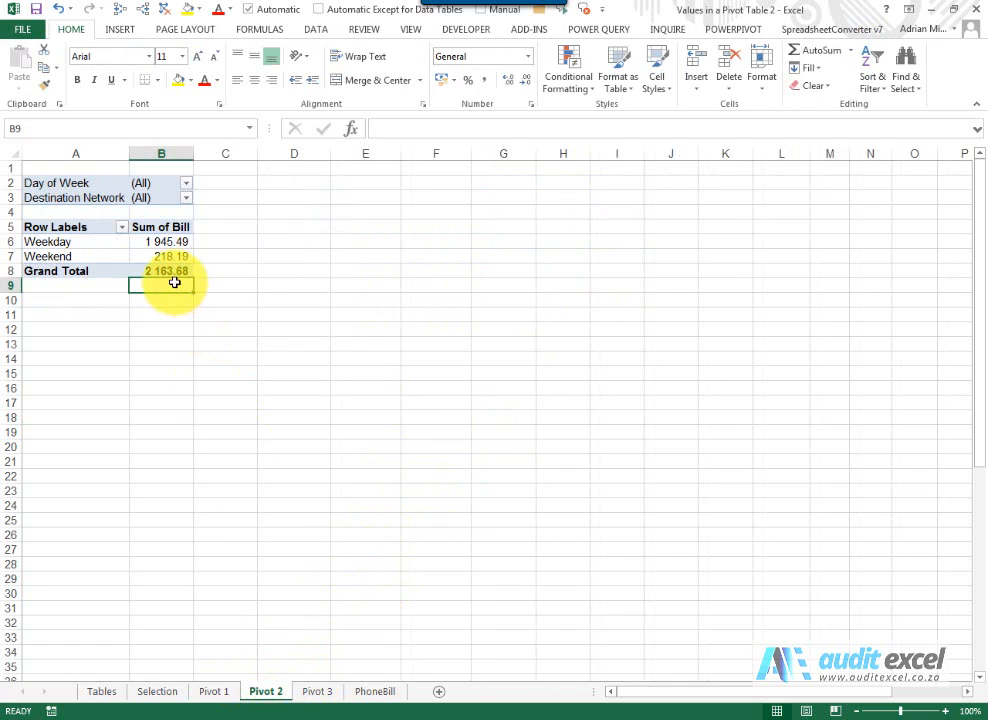
{"action": "left_click", "coordinate": [316, 691]}
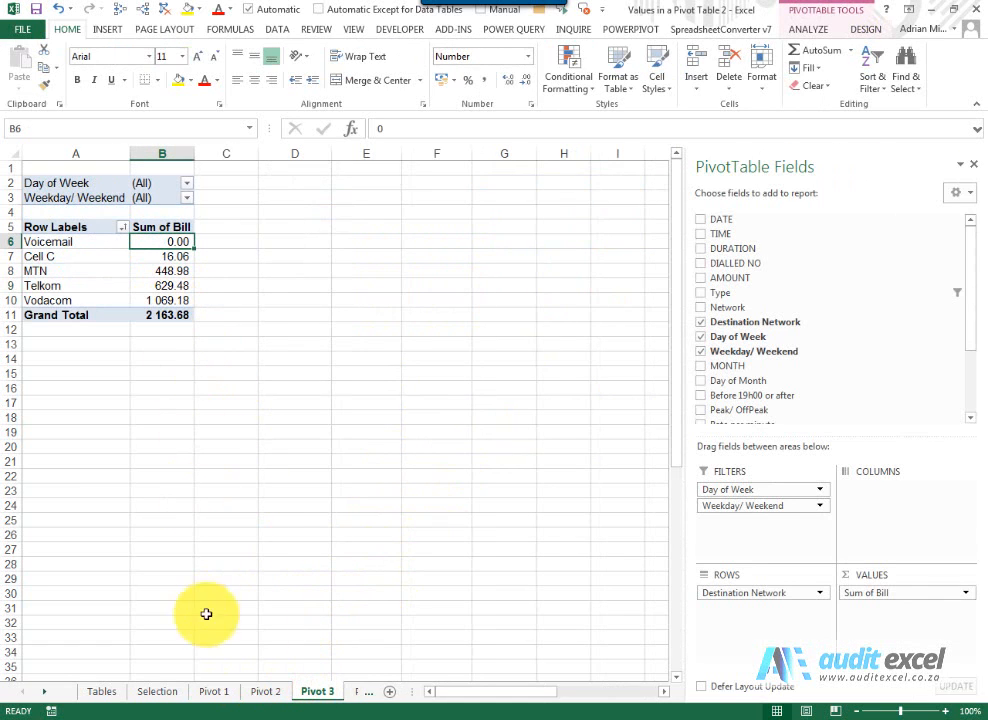
{"action": "left_click", "coordinate": [213, 691]}
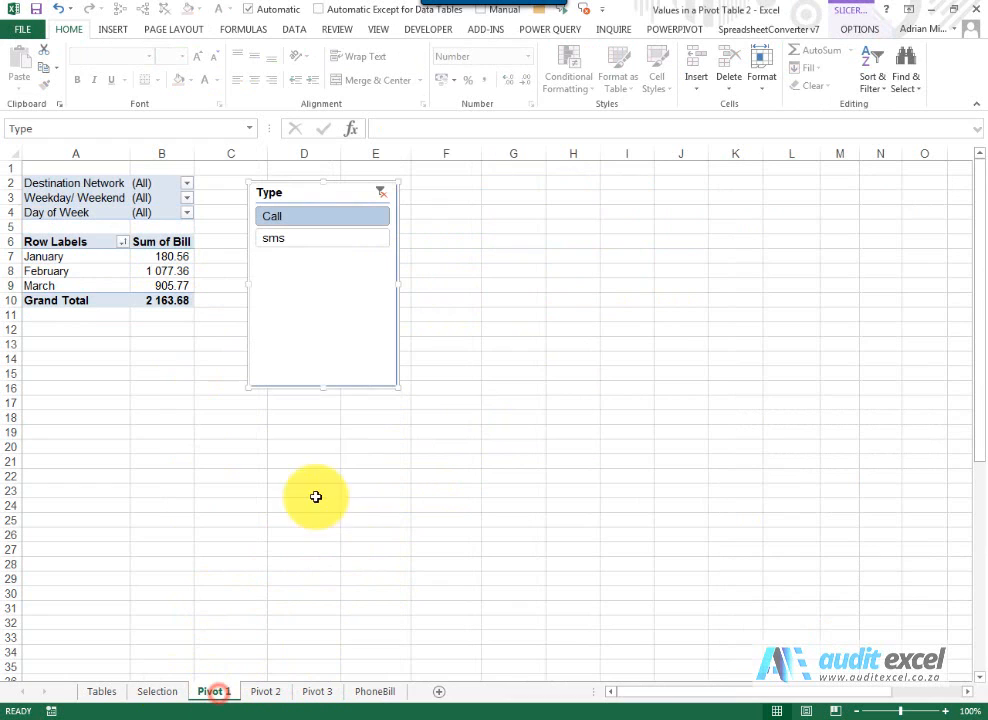
Filter the linked pivots to sms (total 74.25), cut the slicer, and open the Selection sheet.
{"action": "left_click", "coordinate": [300, 238]}
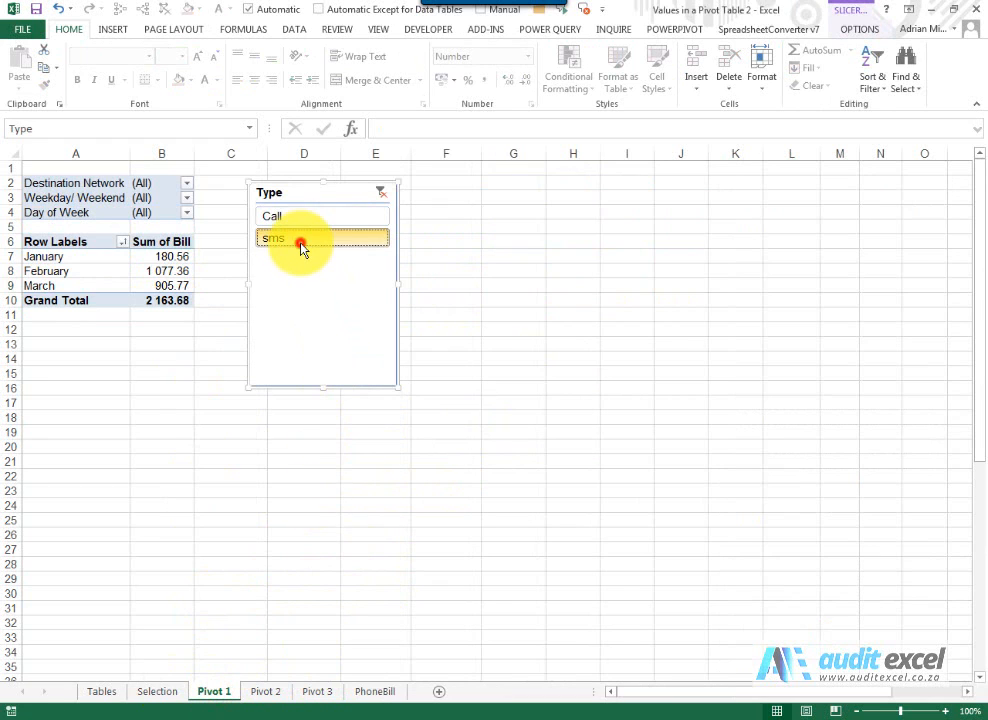
{"action": "left_click", "coordinate": [322, 238]}
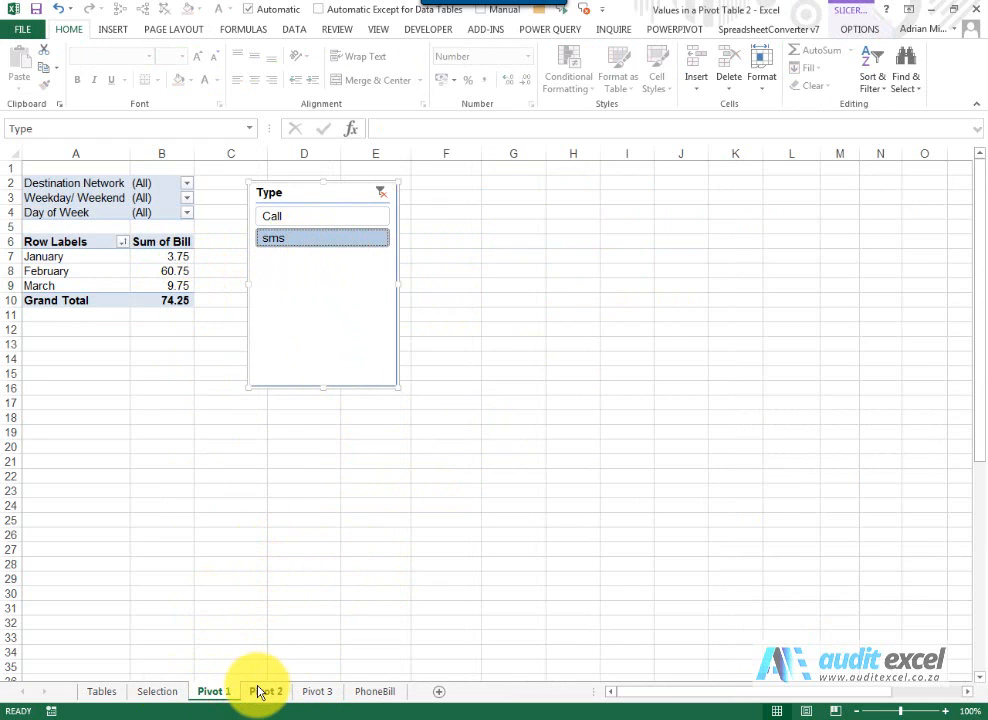
{"action": "left_click", "coordinate": [317, 691]}
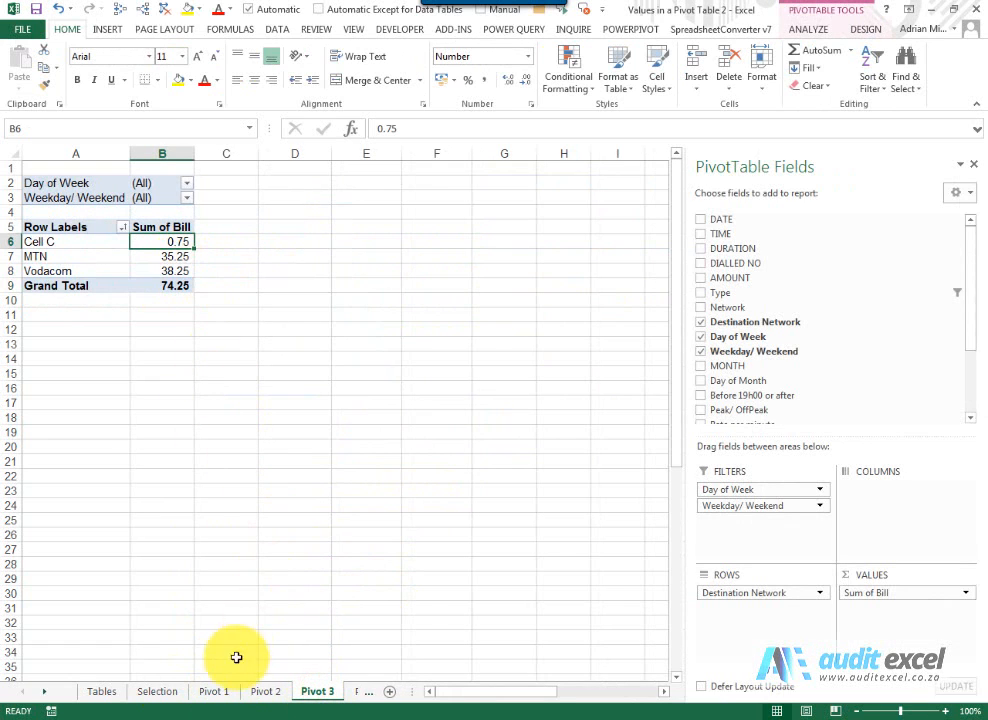
{"action": "left_click", "coordinate": [213, 691]}
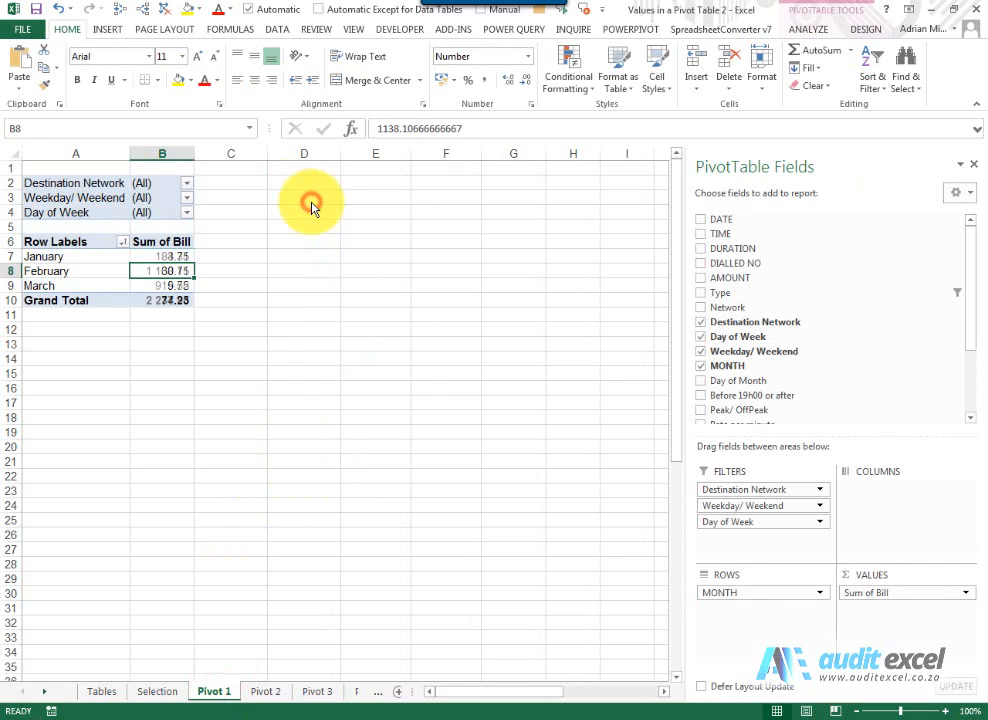
{"action": "left_click", "coordinate": [157, 691]}
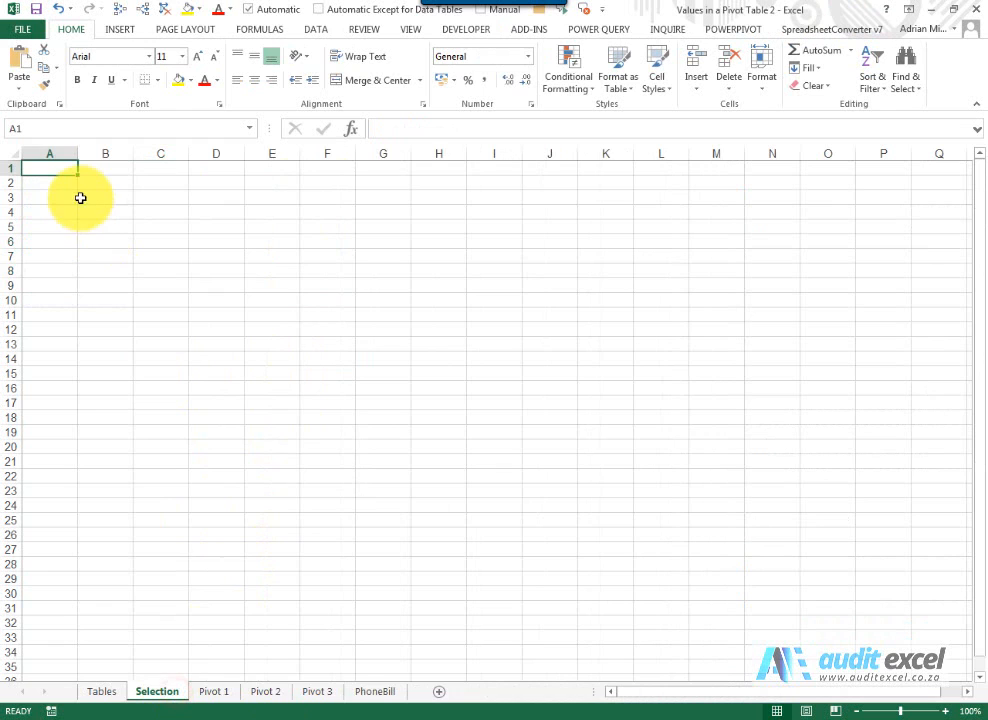
Paste the Type slicer onto the Selection sheet, clear its filter, and check the pivot sheets.
{"action": "right_click", "coordinate": [49, 167]}
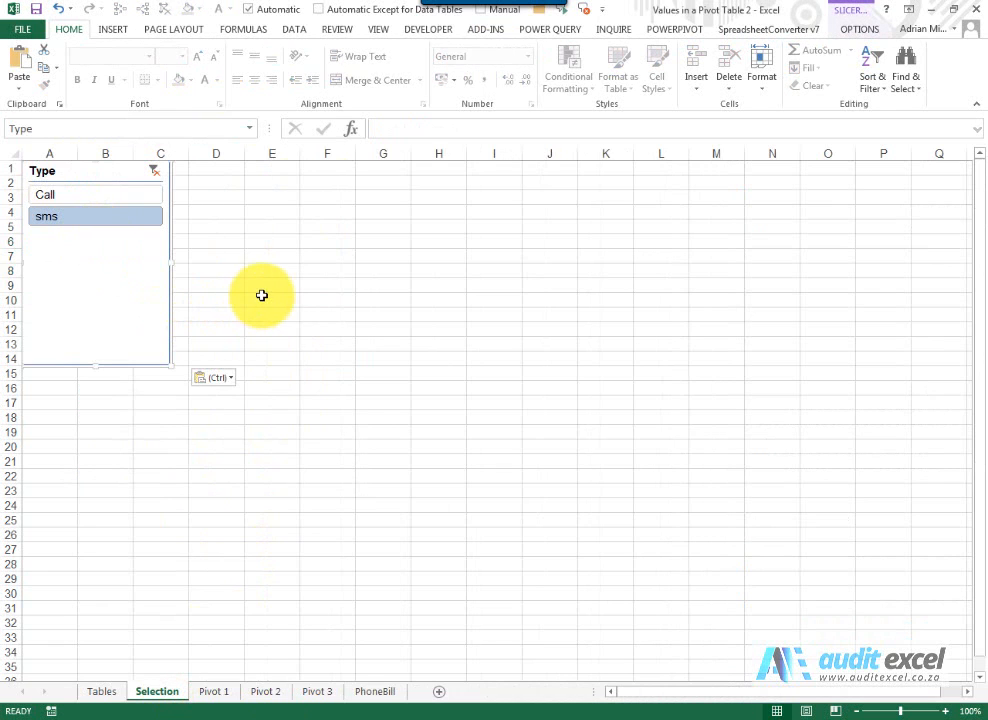
{"action": "left_click", "coordinate": [272, 300]}
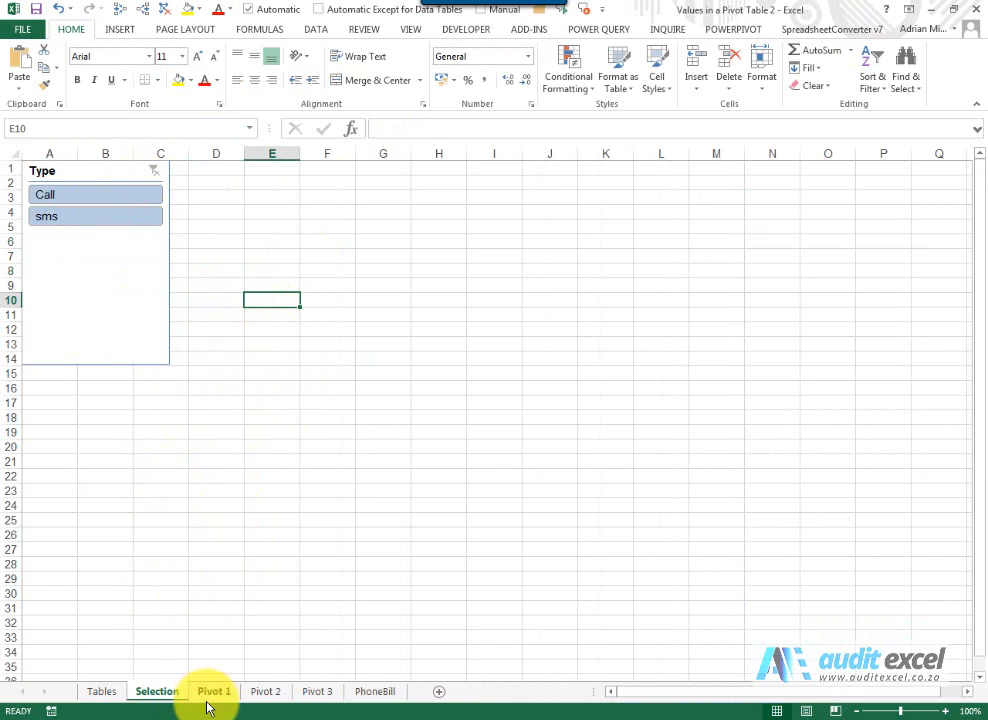
{"action": "left_click", "coordinate": [265, 691]}
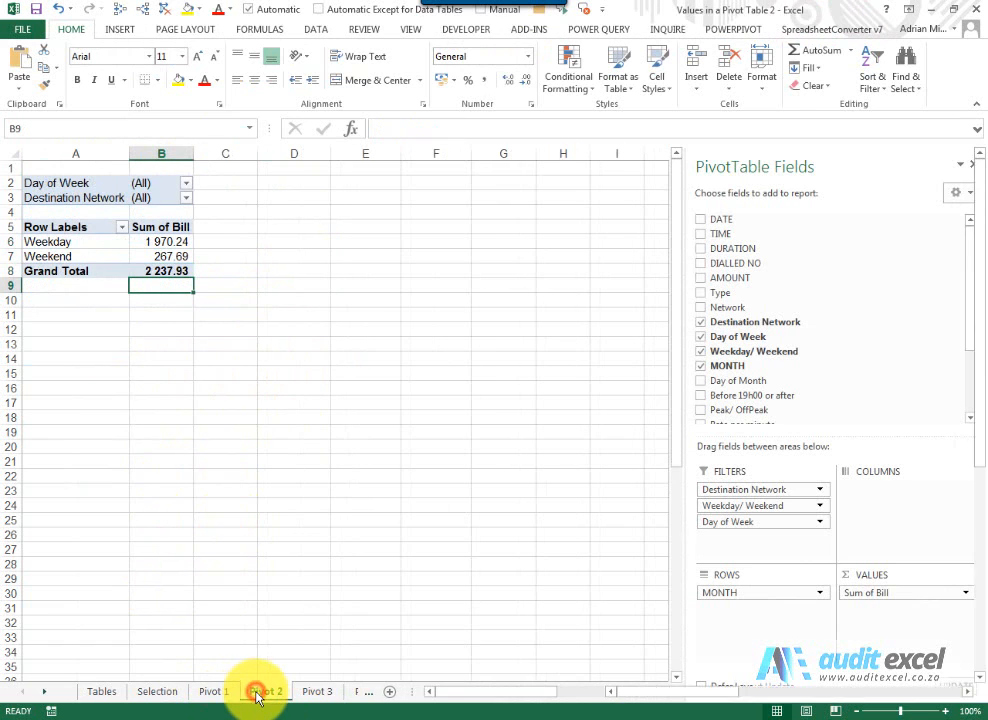
{"action": "left_click", "coordinate": [316, 691]}
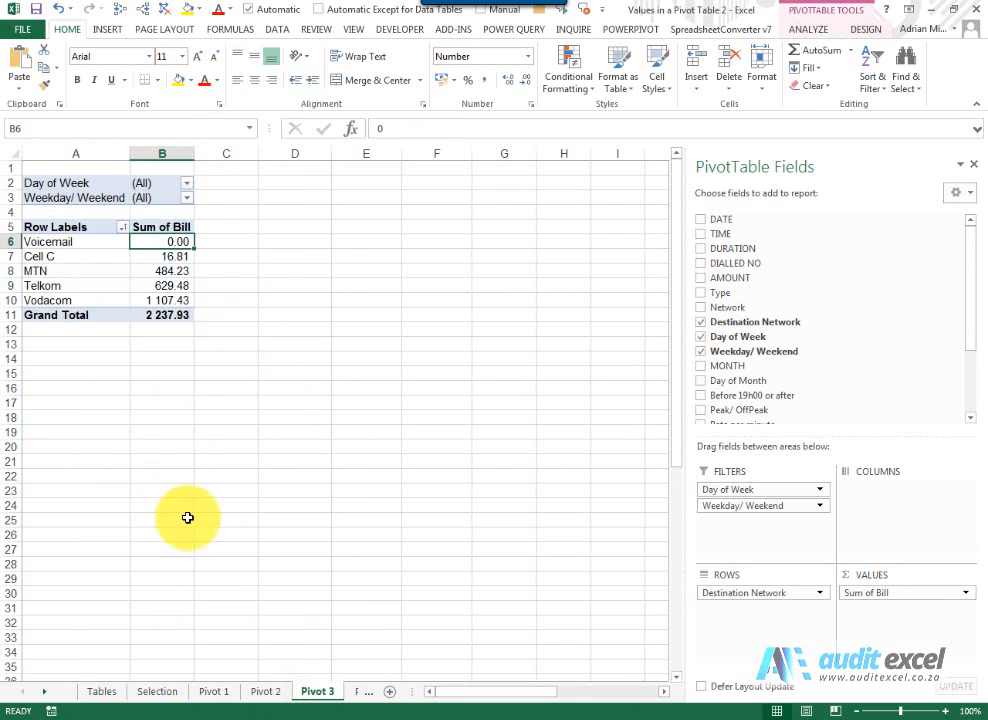
Reapply sms on the Selection slicer and confirm Pivot 3 and Pivot 1 show 74.25.
{"action": "left_click", "coordinate": [156, 691]}
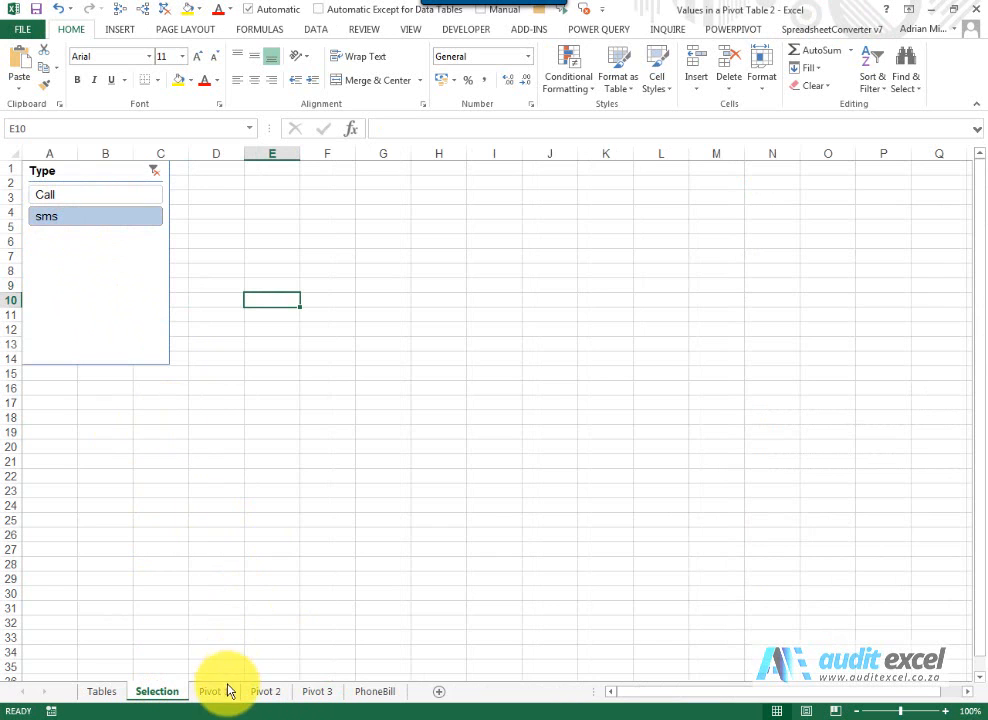
{"action": "left_click", "coordinate": [316, 691]}
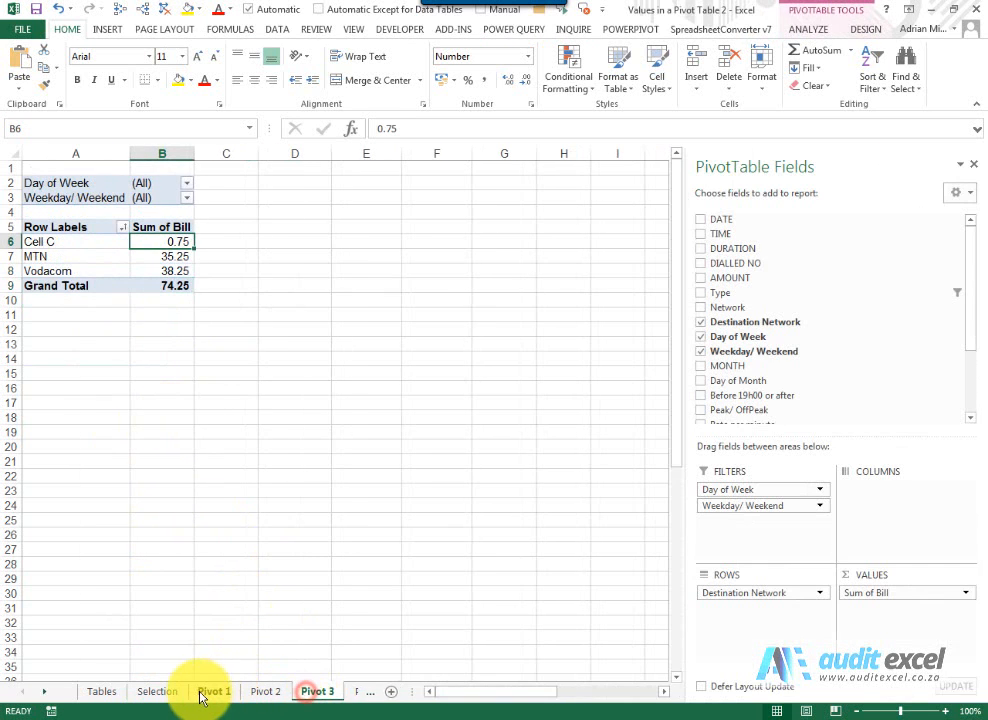
{"action": "left_click", "coordinate": [157, 691]}
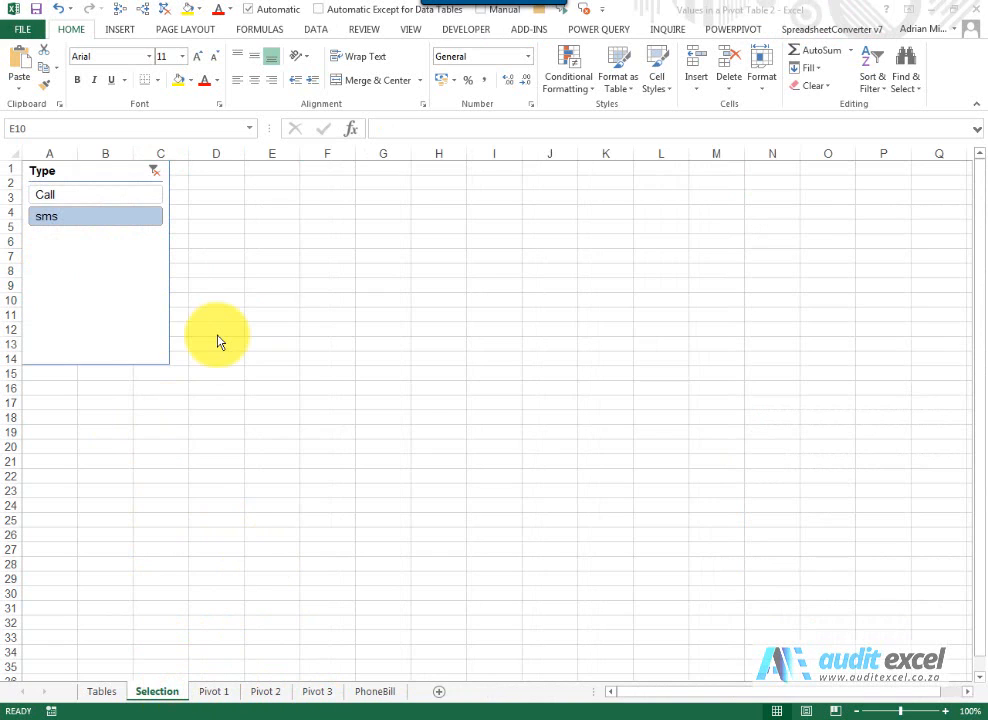
{"action": "left_click", "coordinate": [272, 300]}
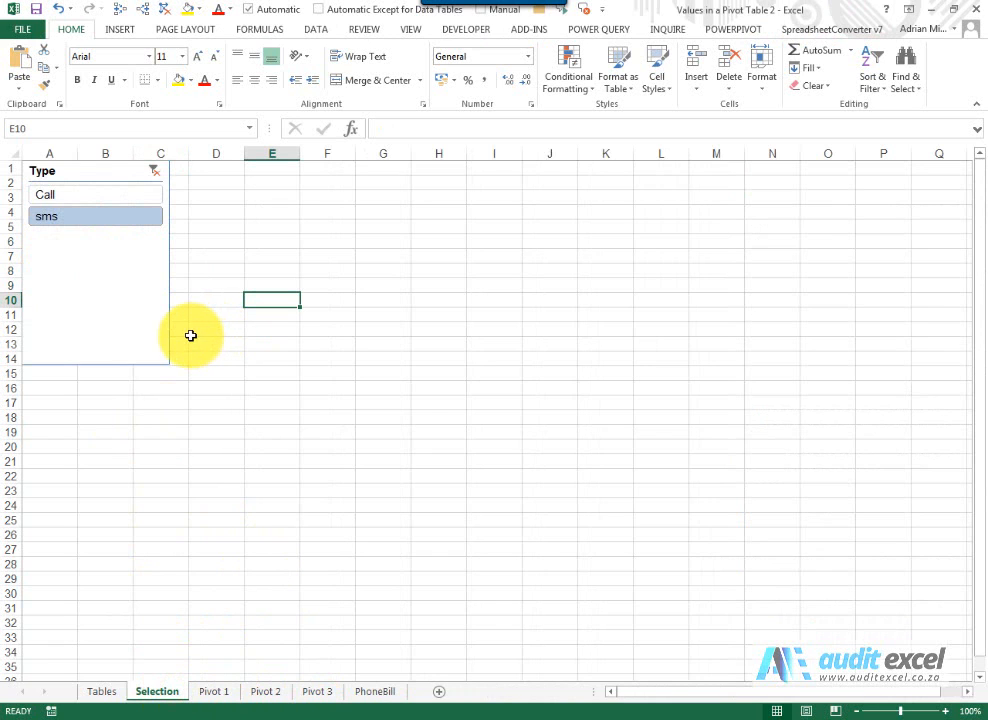
{"action": "left_click", "coordinate": [214, 691]}
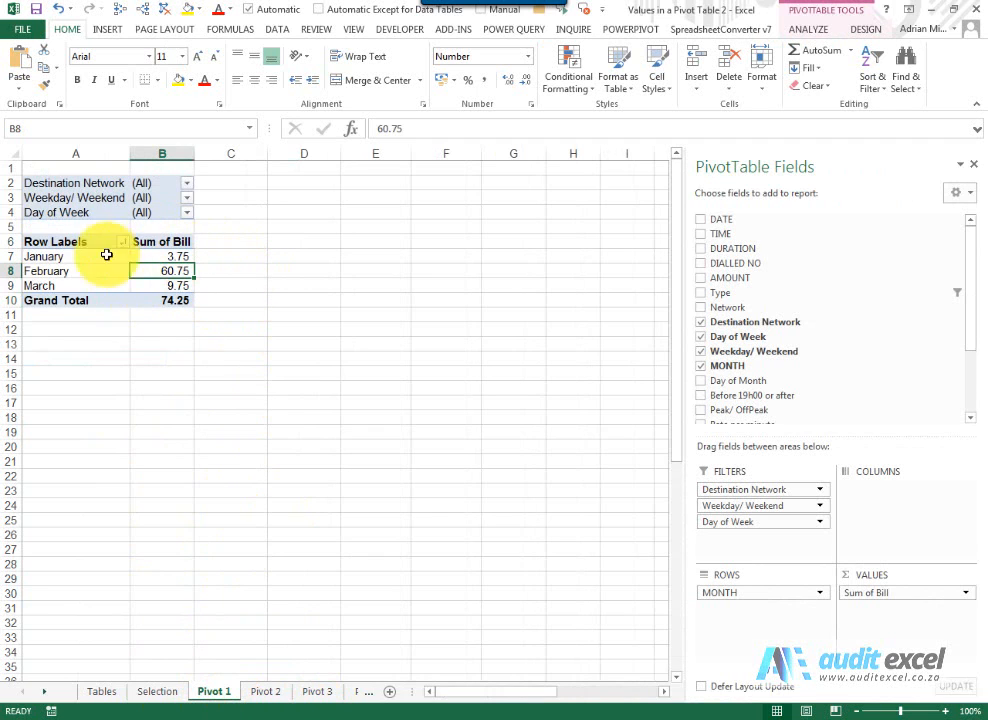
{"action": "mouse_move", "coordinate": [226, 383]}
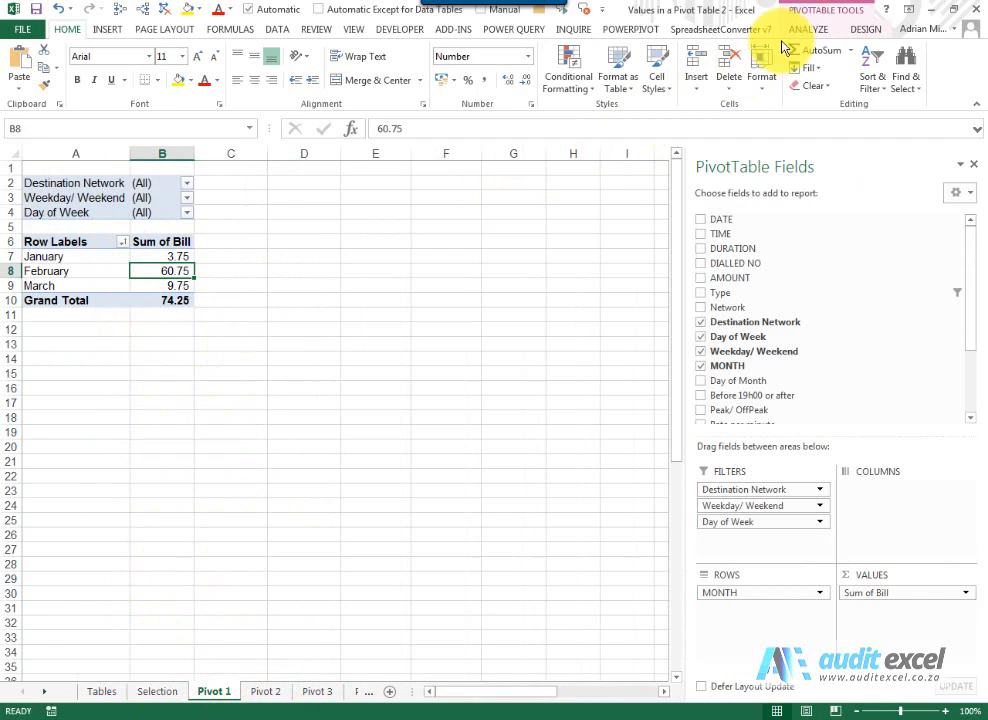
Insert a second Type slicer on the Pivot 1 pivot table.
{"action": "left_click", "coordinate": [380, 50]}
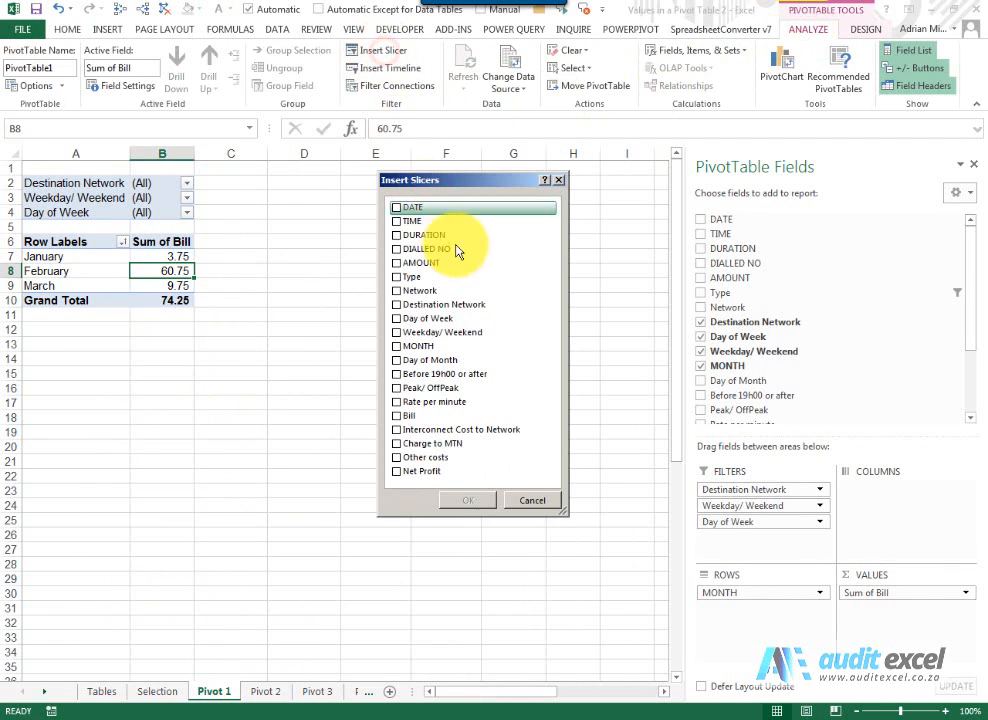
{"action": "left_click", "coordinate": [397, 276]}
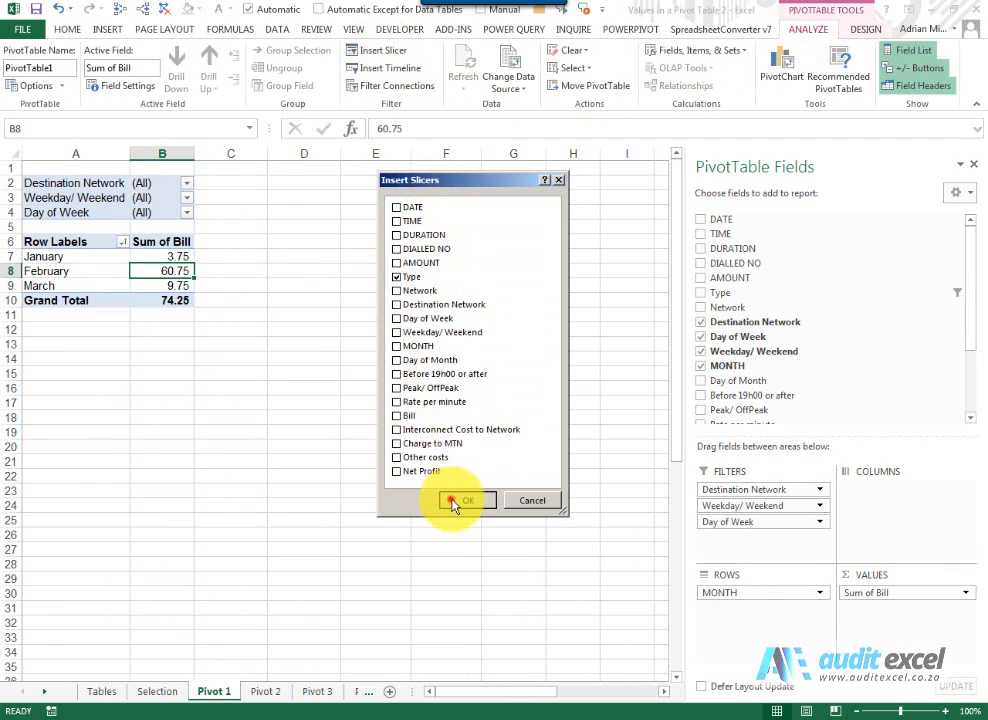
{"action": "left_click", "coordinate": [465, 500]}
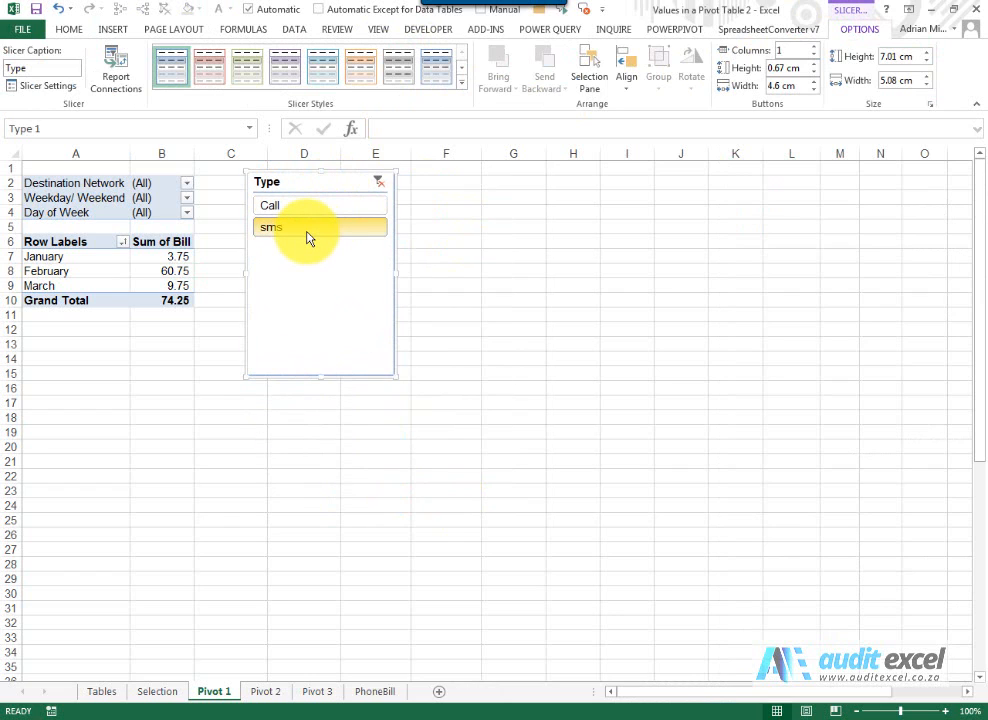
Choose Call in the new slicer, bringing totals to 2 163.68, and check the Selection sheet.
{"action": "left_click", "coordinate": [303, 205]}
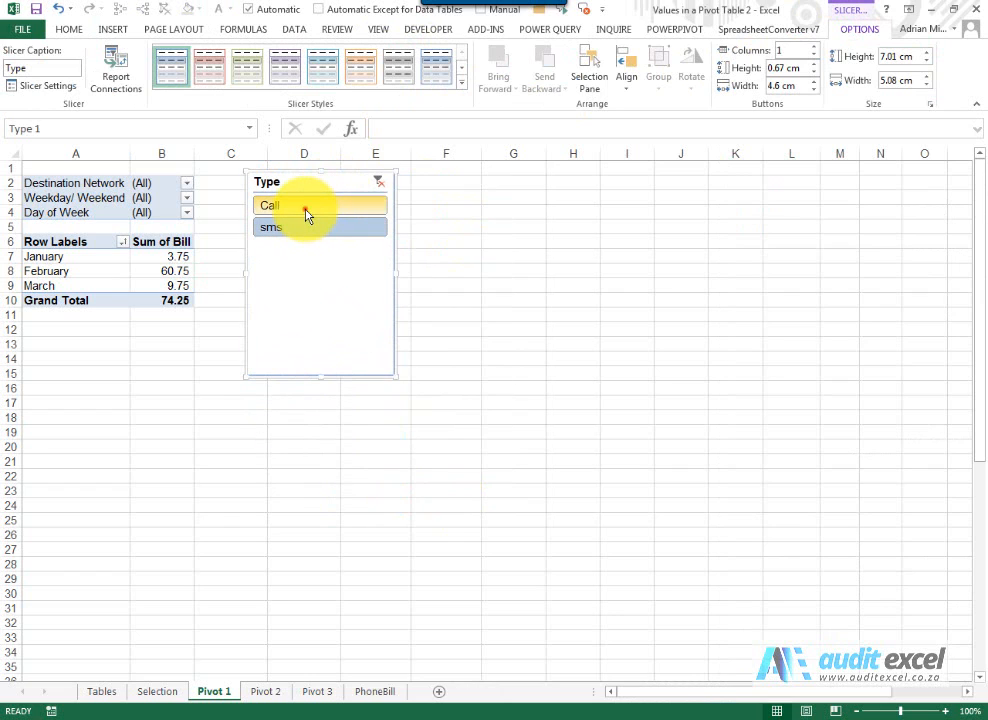
{"action": "left_click", "coordinate": [290, 205]}
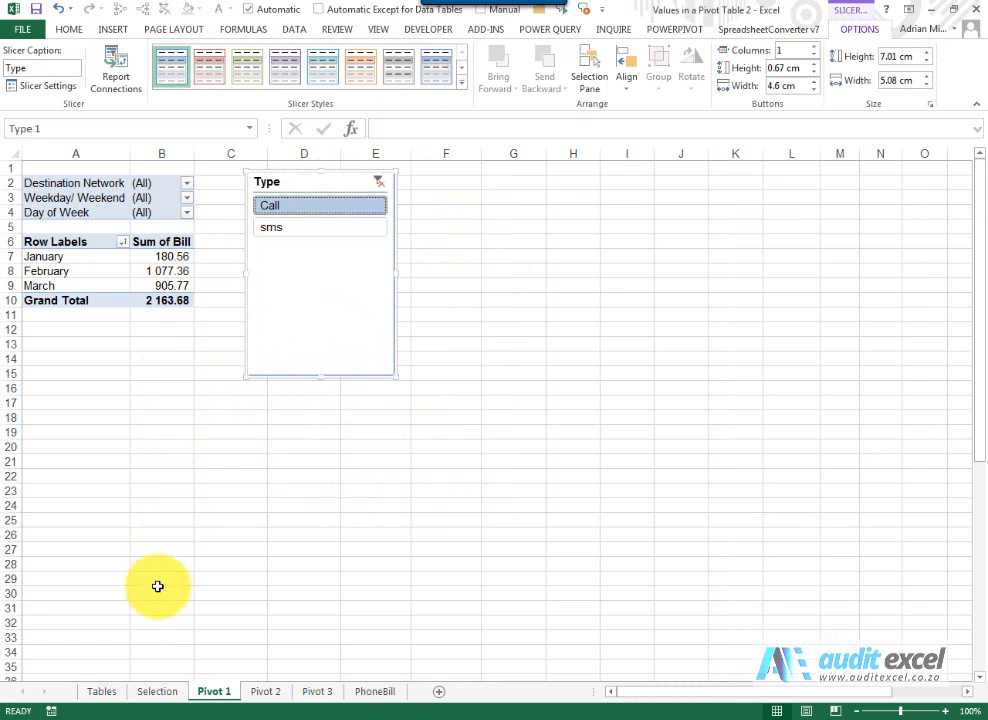
{"action": "left_click", "coordinate": [157, 691]}
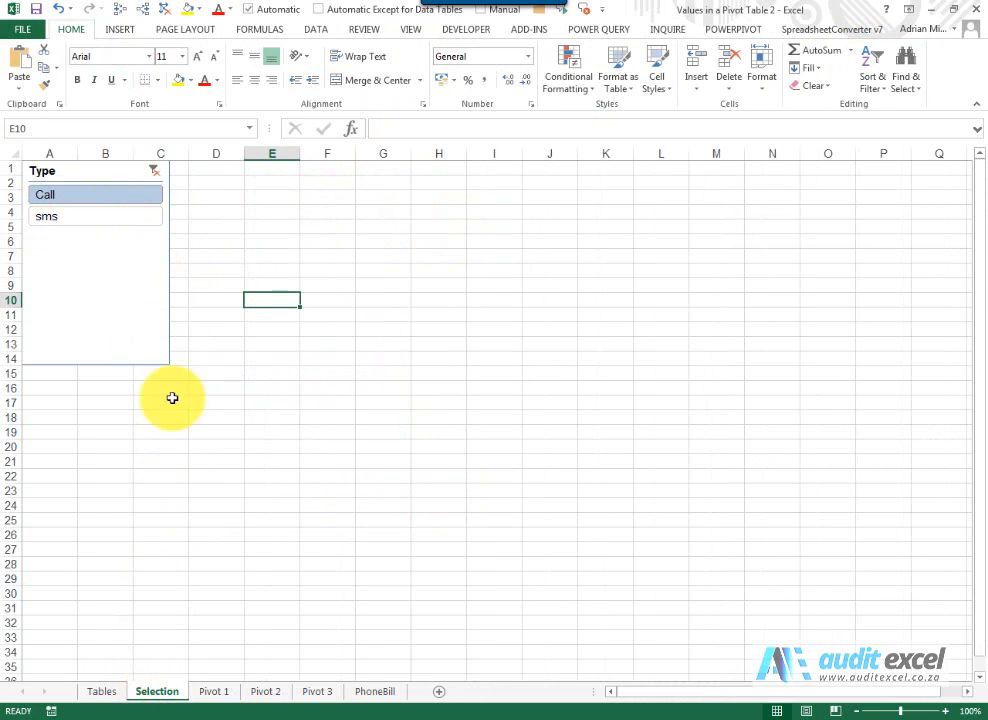
{"action": "left_click", "coordinate": [265, 691]}
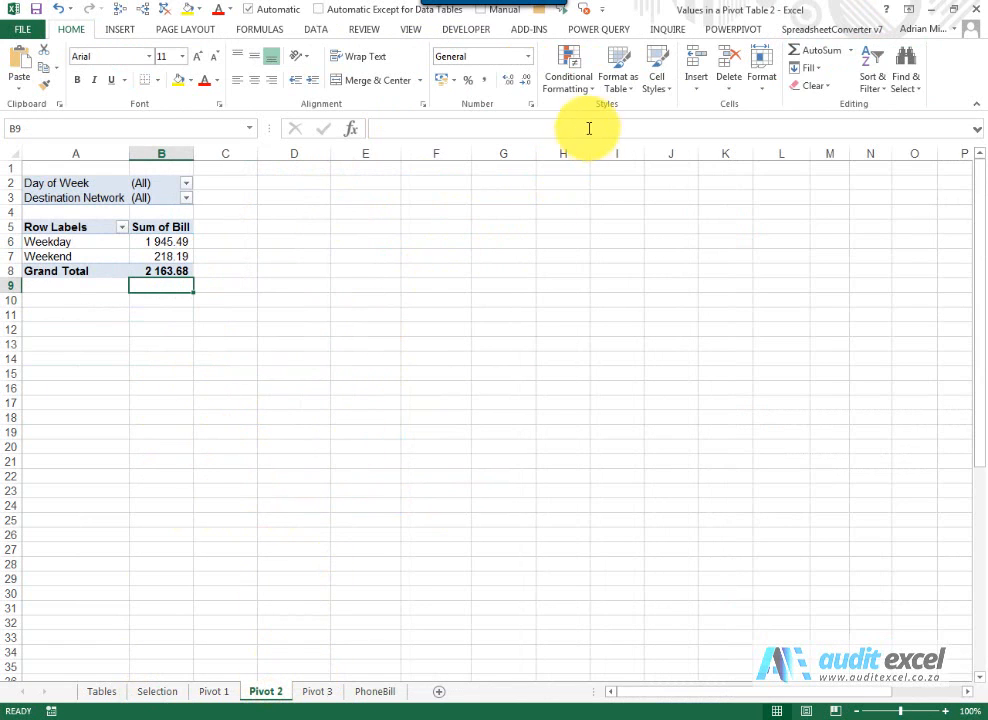
Insert a Type slicer on the Pivot 2 weekday/weekend pivot table.
{"action": "left_click", "coordinate": [161, 242]}
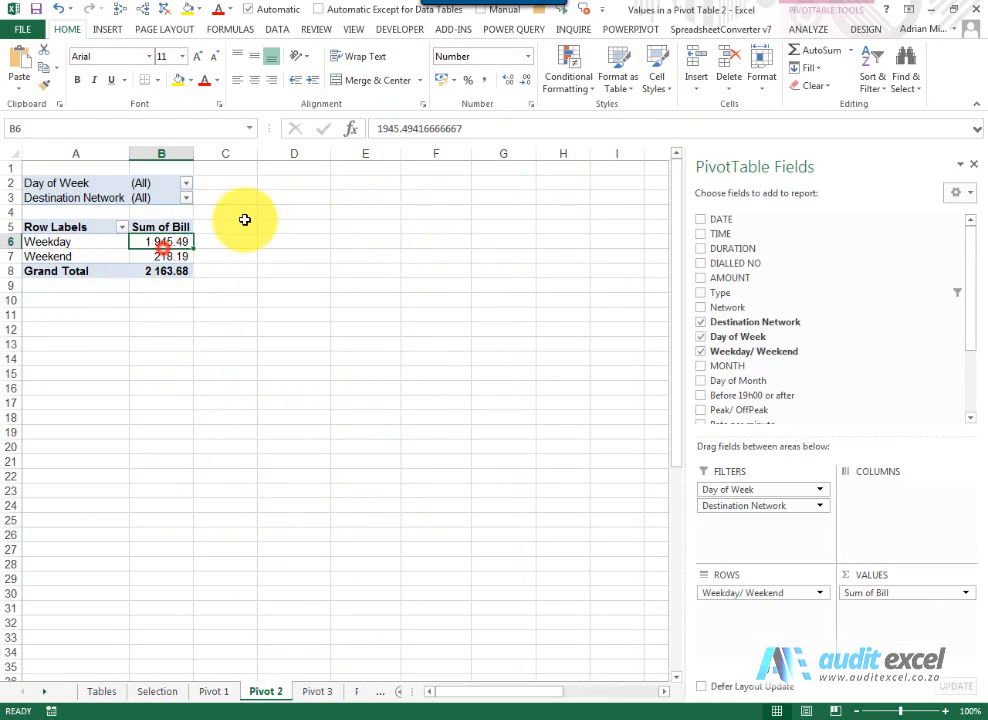
{"action": "left_click", "coordinate": [375, 55]}
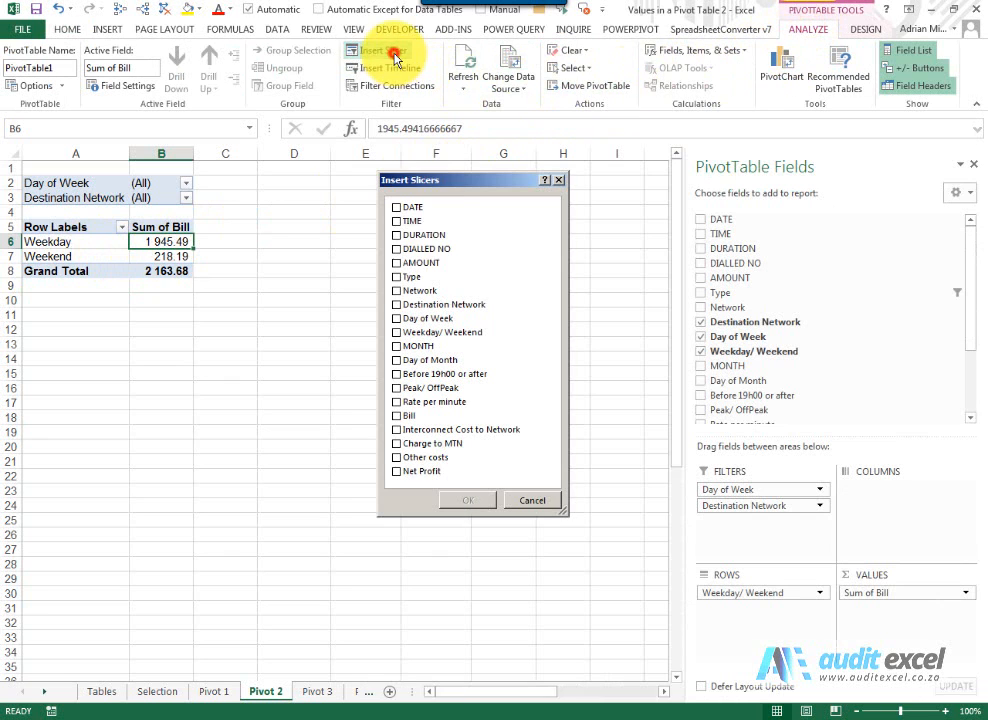
{"action": "left_click", "coordinate": [397, 277]}
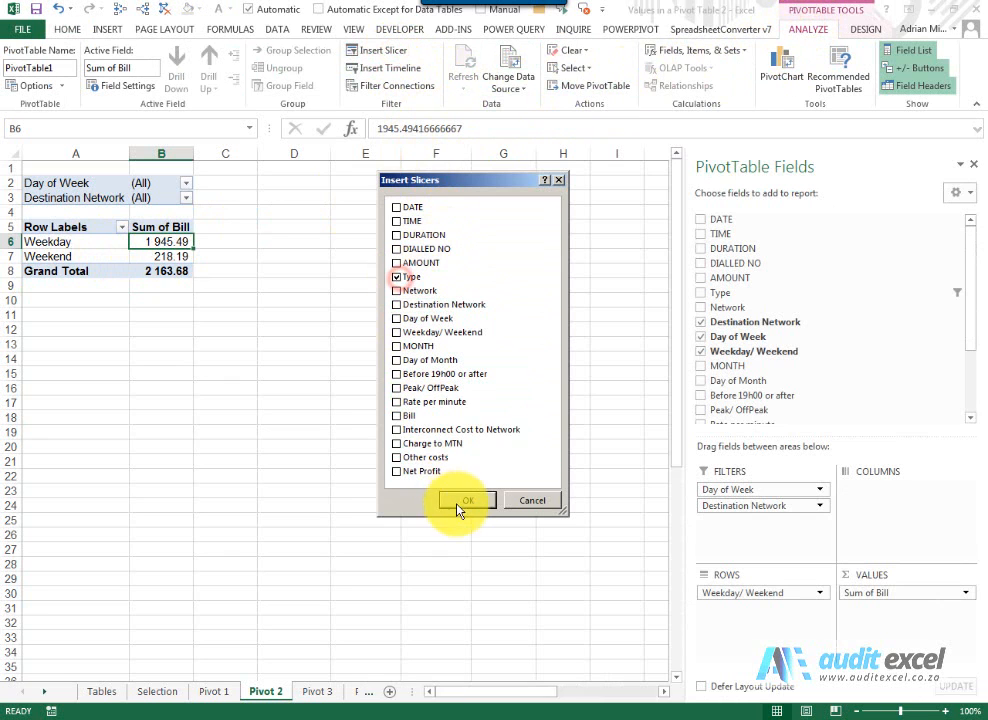
{"action": "left_click", "coordinate": [466, 500]}
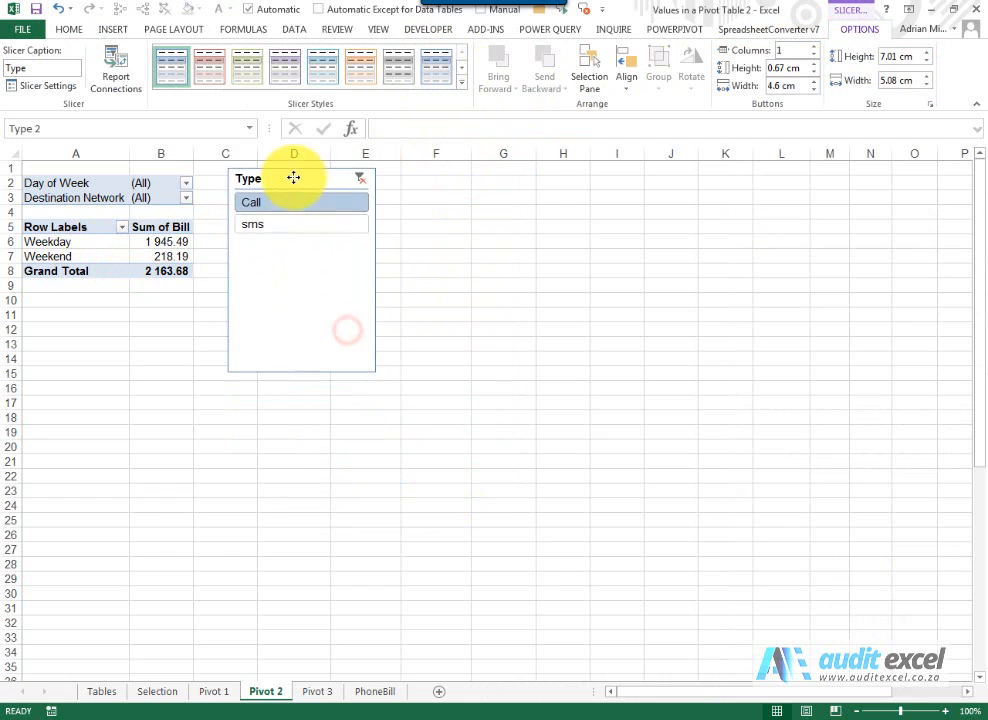
{"action": "left_click", "coordinate": [316, 691]}
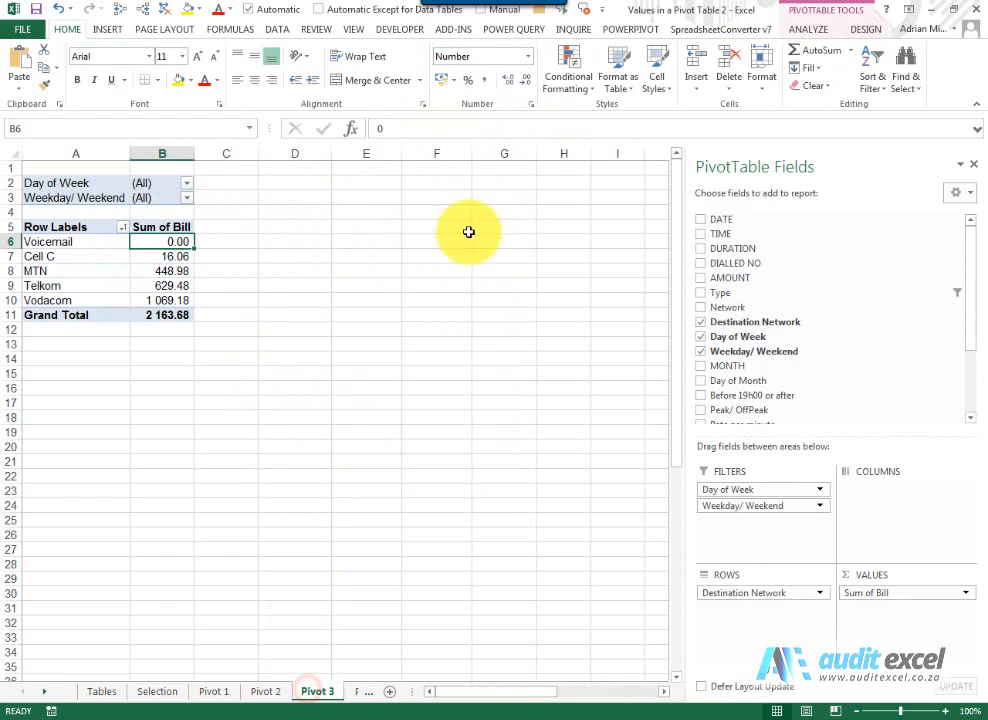
Insert a Type slicer on the Pivot 3 network pivot table and return to Selection.
{"action": "left_click", "coordinate": [378, 50]}
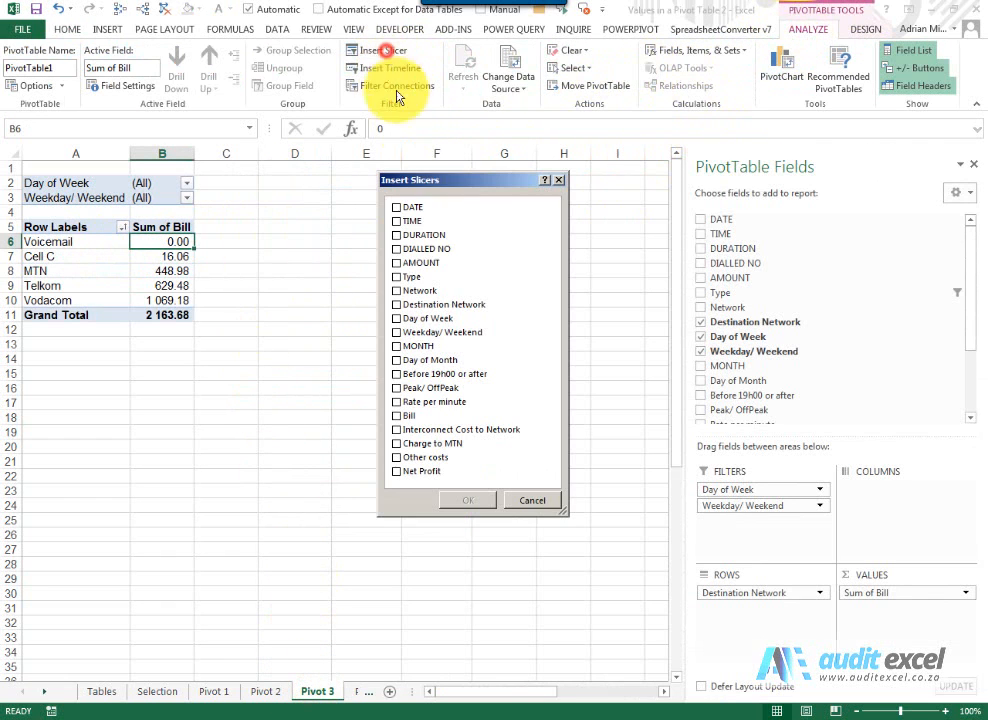
{"action": "left_click", "coordinate": [397, 276]}
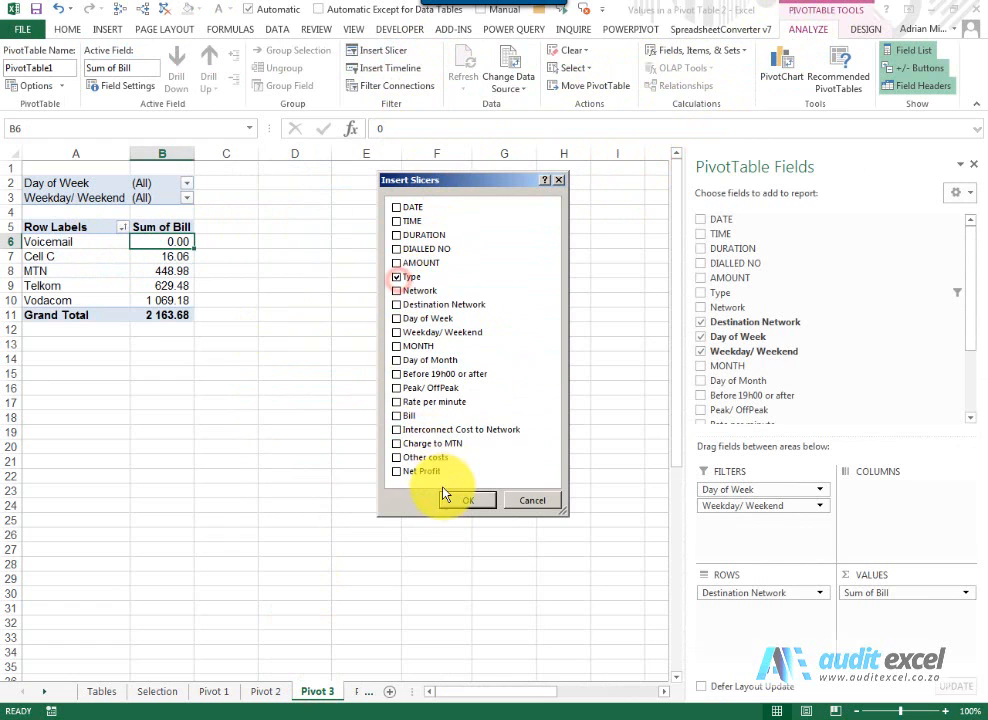
{"action": "left_click", "coordinate": [467, 500]}
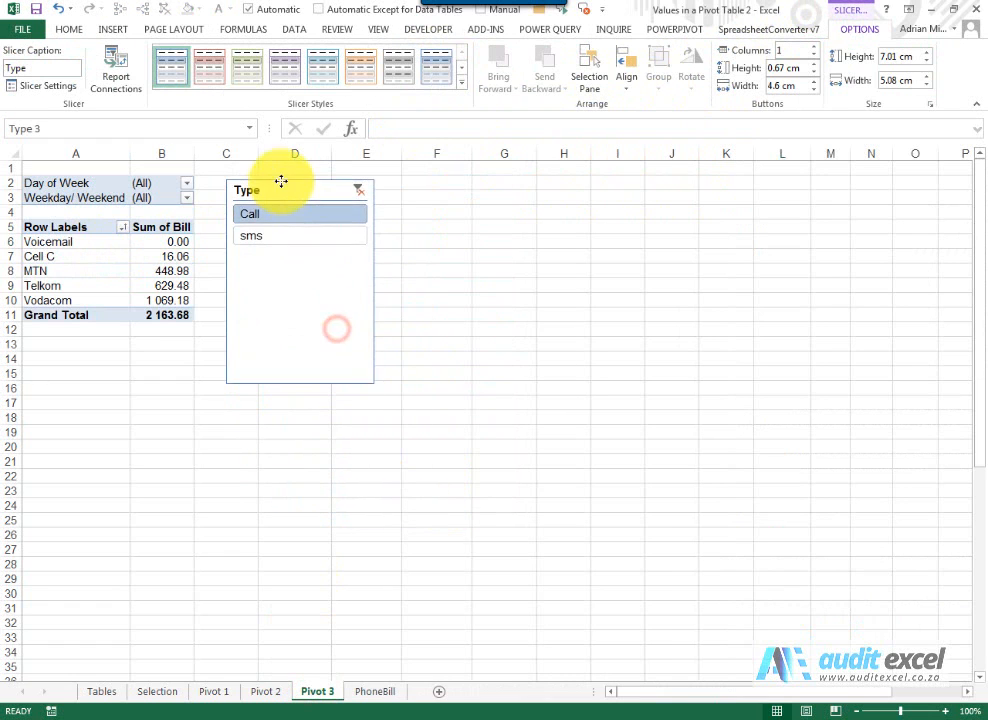
{"action": "left_click", "coordinate": [157, 691]}
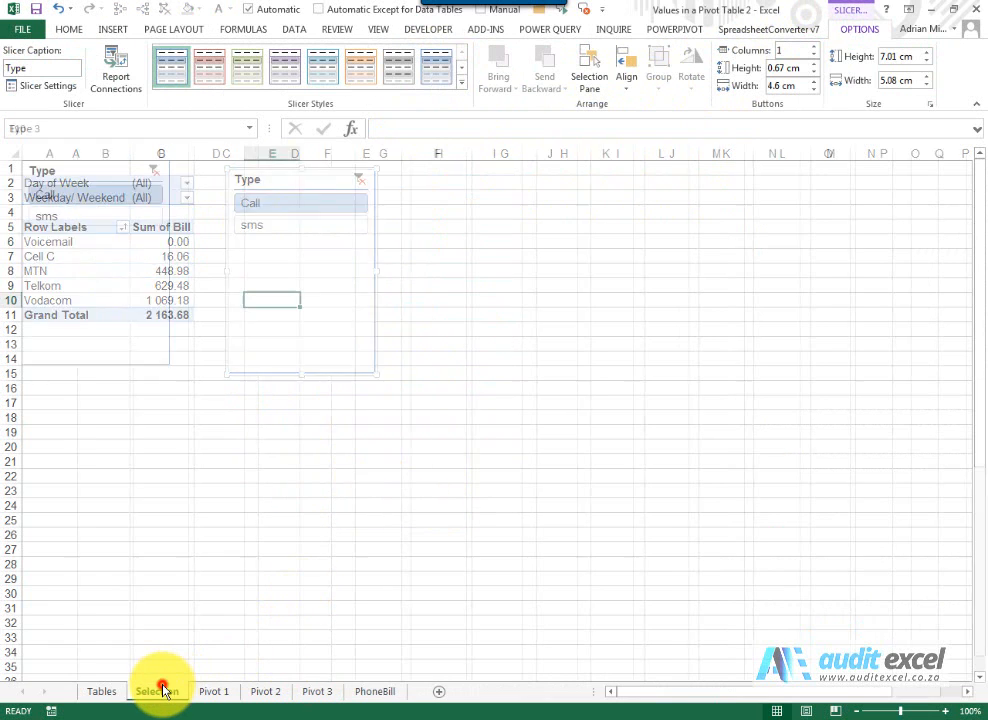
{"action": "left_click", "coordinate": [157, 691]}
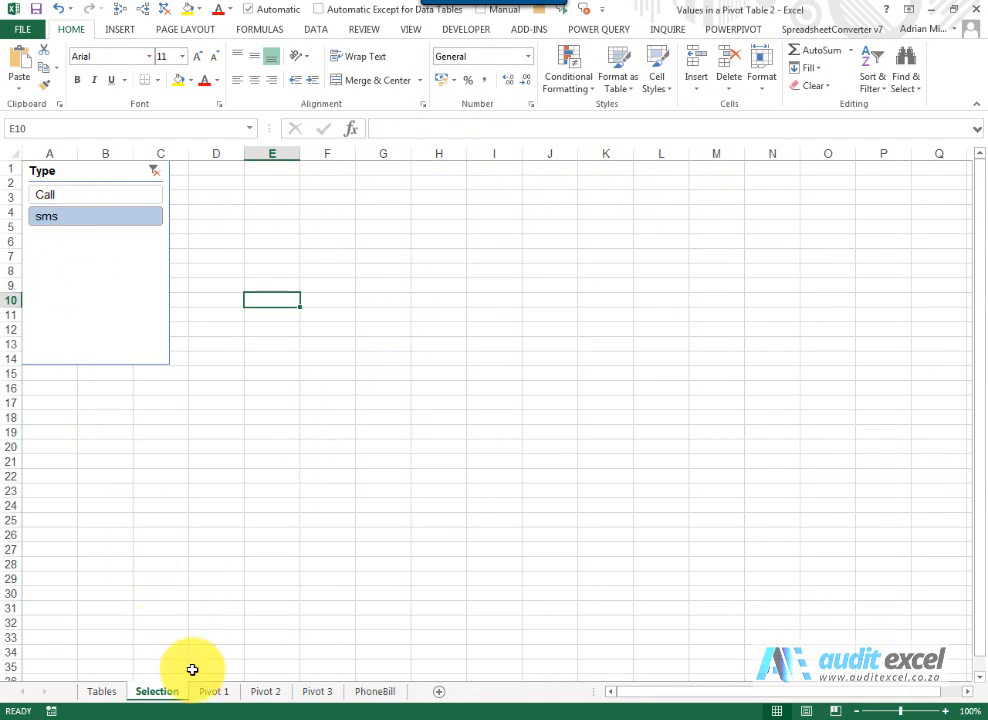
Choose Call in Pivot 3's Type slicer and confirm every pivot returns to 2 163.68.
{"action": "left_click", "coordinate": [213, 691]}
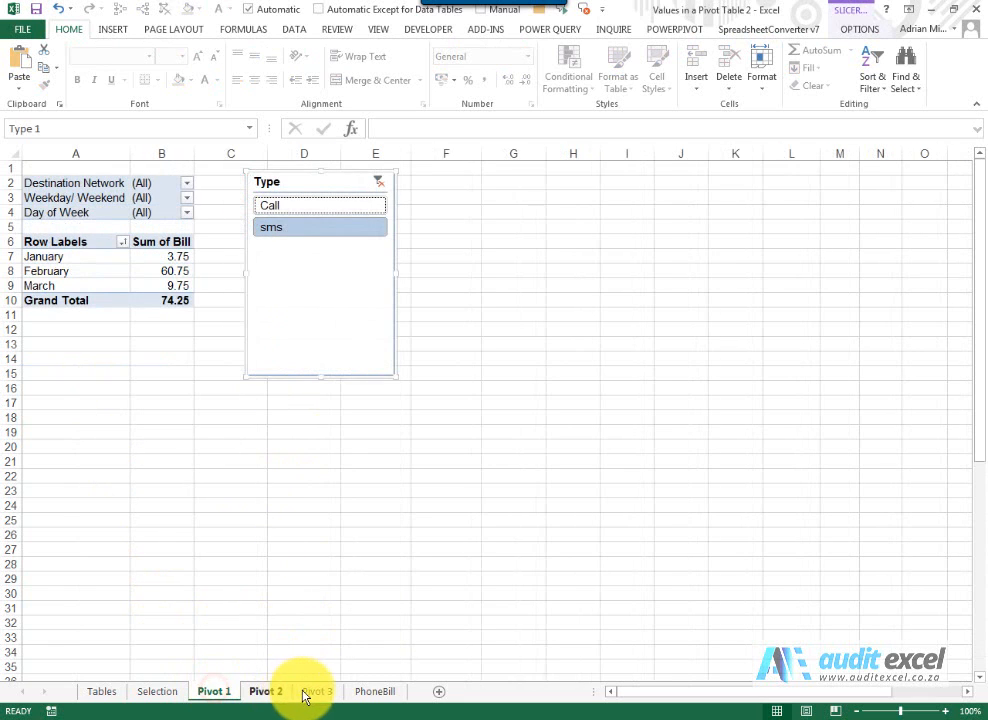
{"action": "left_click", "coordinate": [316, 691]}
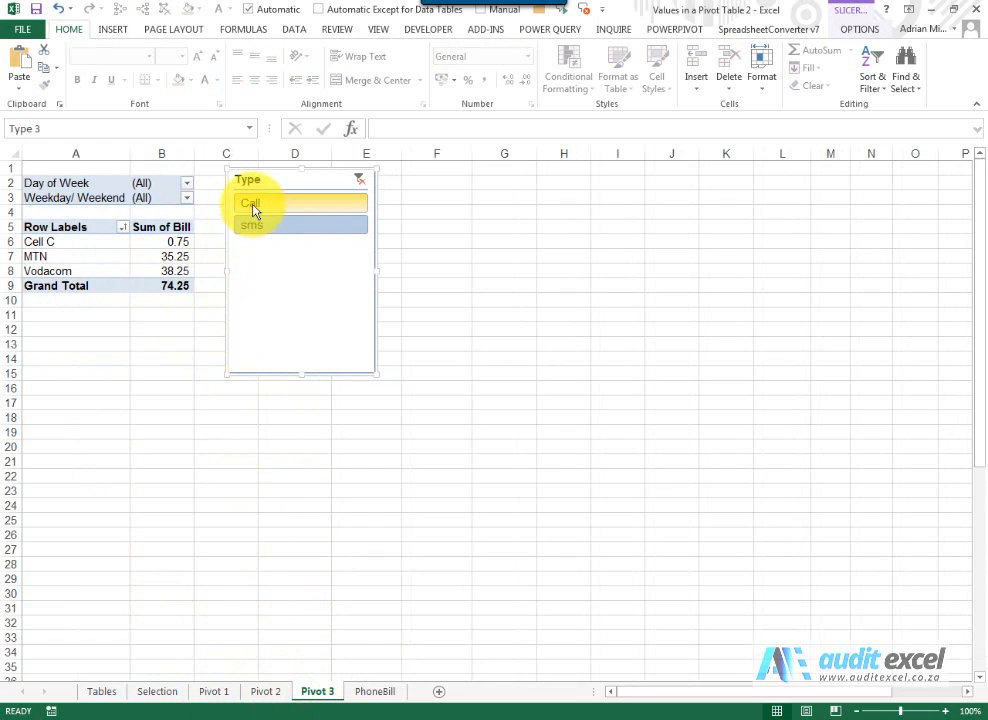
{"action": "left_click", "coordinate": [250, 203]}
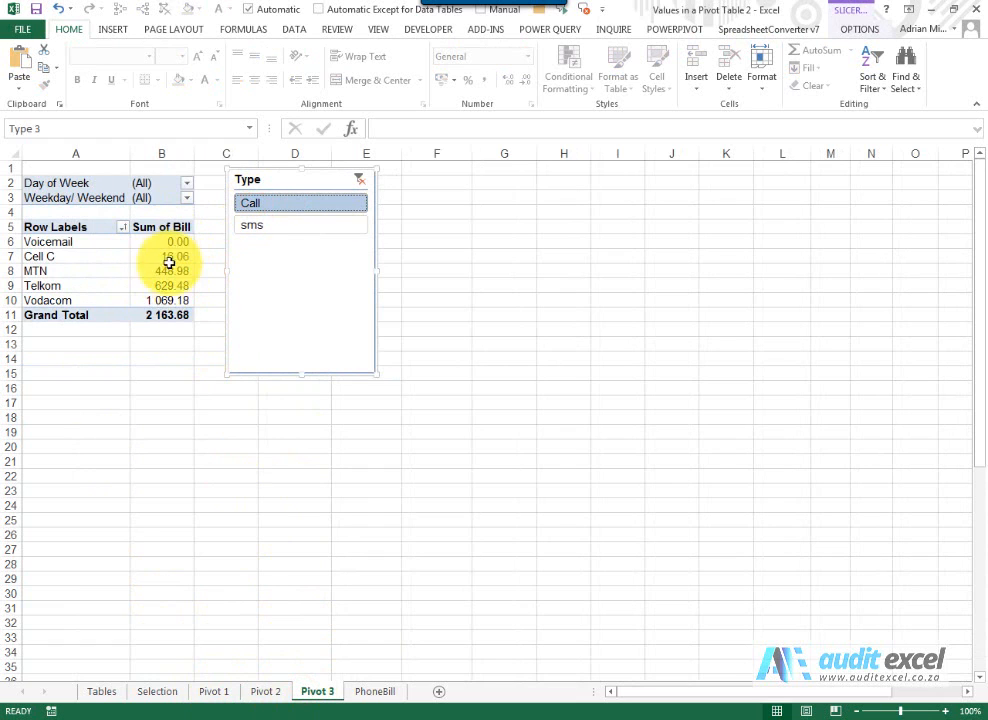
{"action": "mouse_move", "coordinate": [235, 451]}
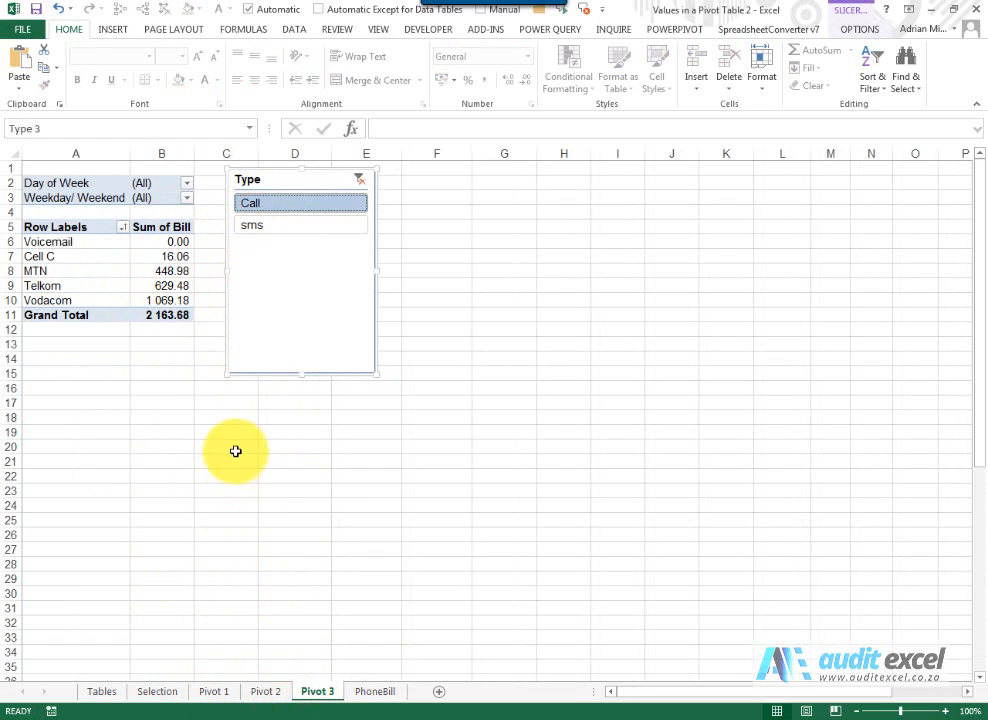
{"action": "mouse_move", "coordinate": [280, 691]}
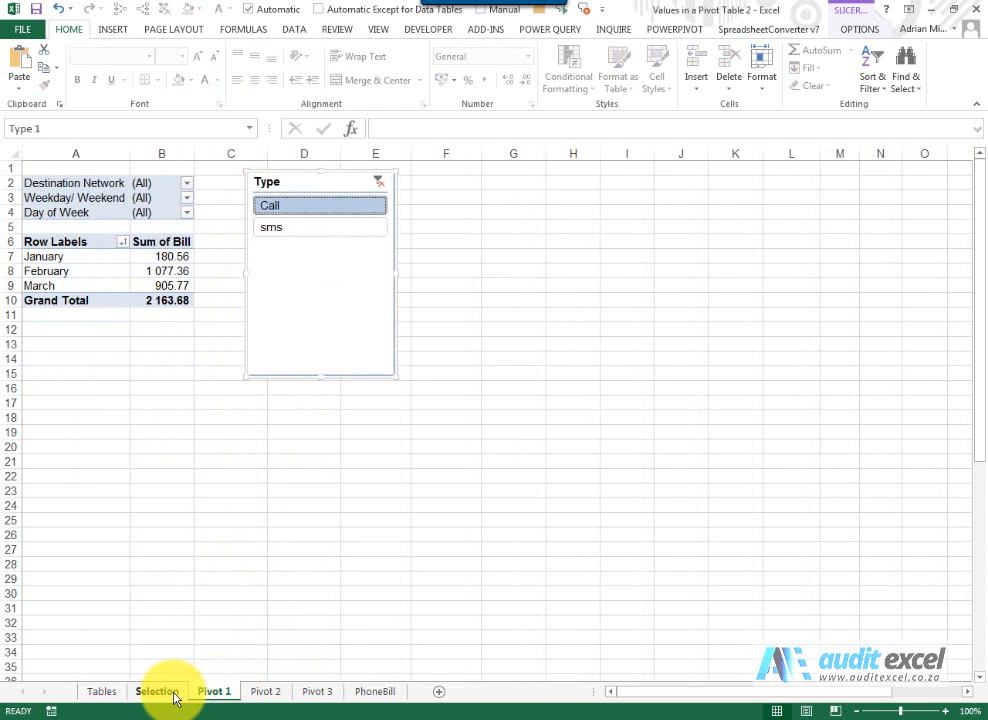
{"action": "left_click", "coordinate": [265, 691]}
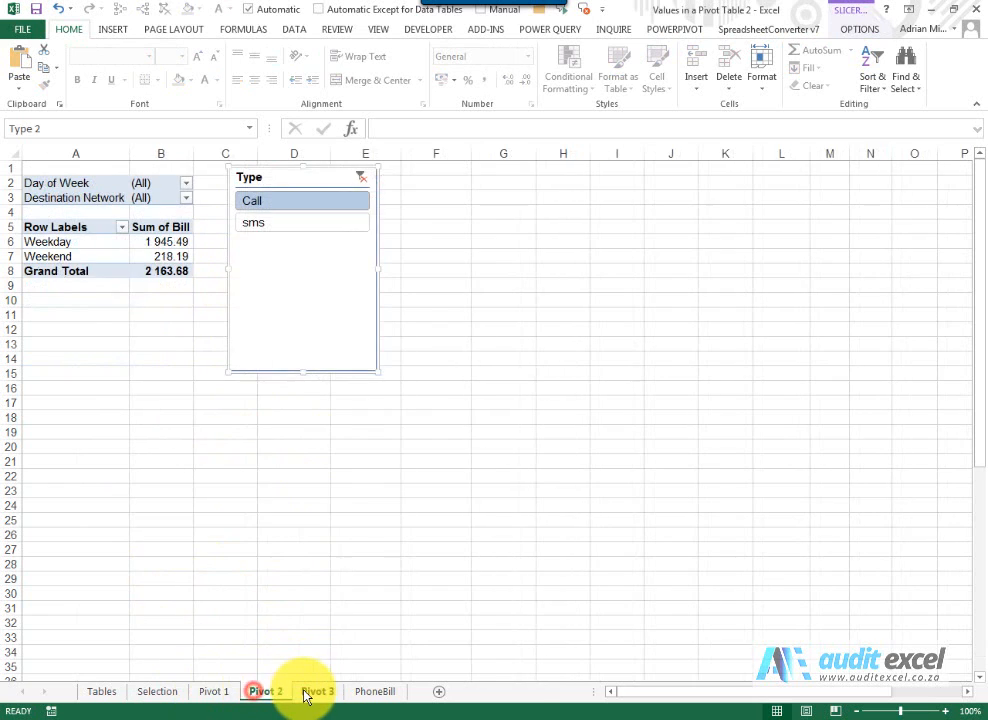
{"action": "left_click", "coordinate": [317, 691]}
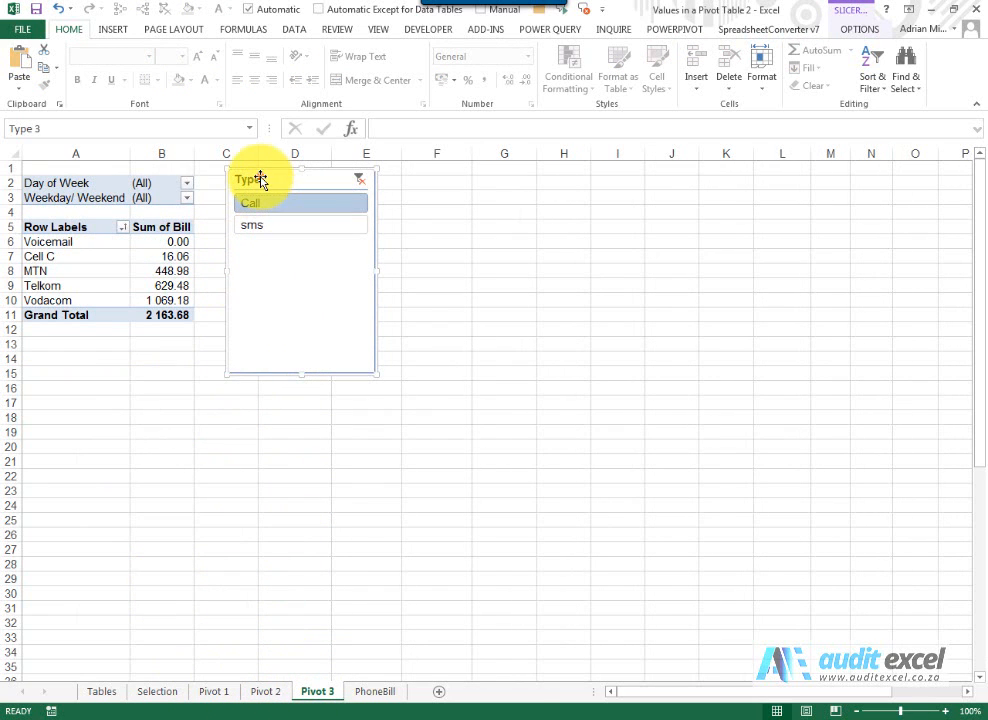
{"action": "left_click", "coordinate": [300, 179]}
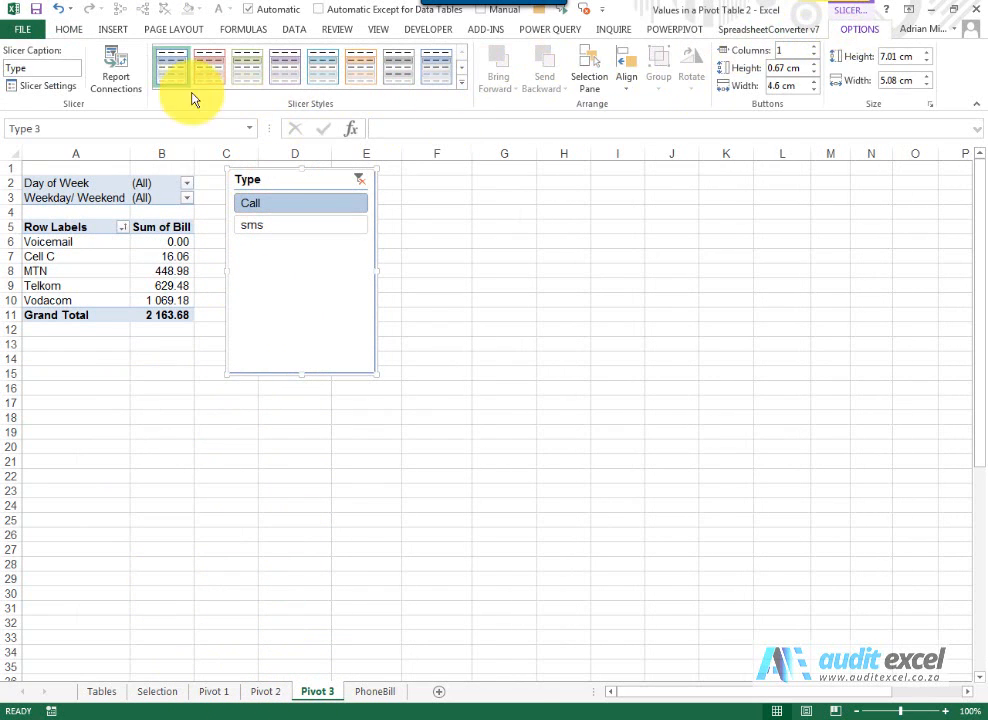
{"action": "left_click", "coordinate": [116, 72]}
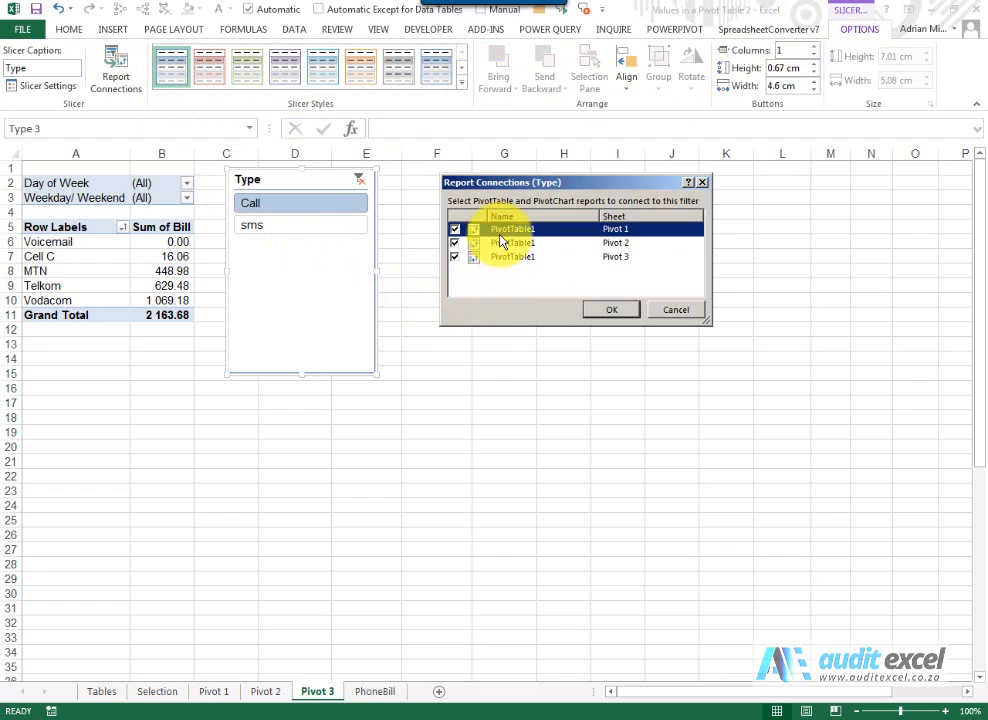
{"action": "mouse_move", "coordinate": [675, 309]}
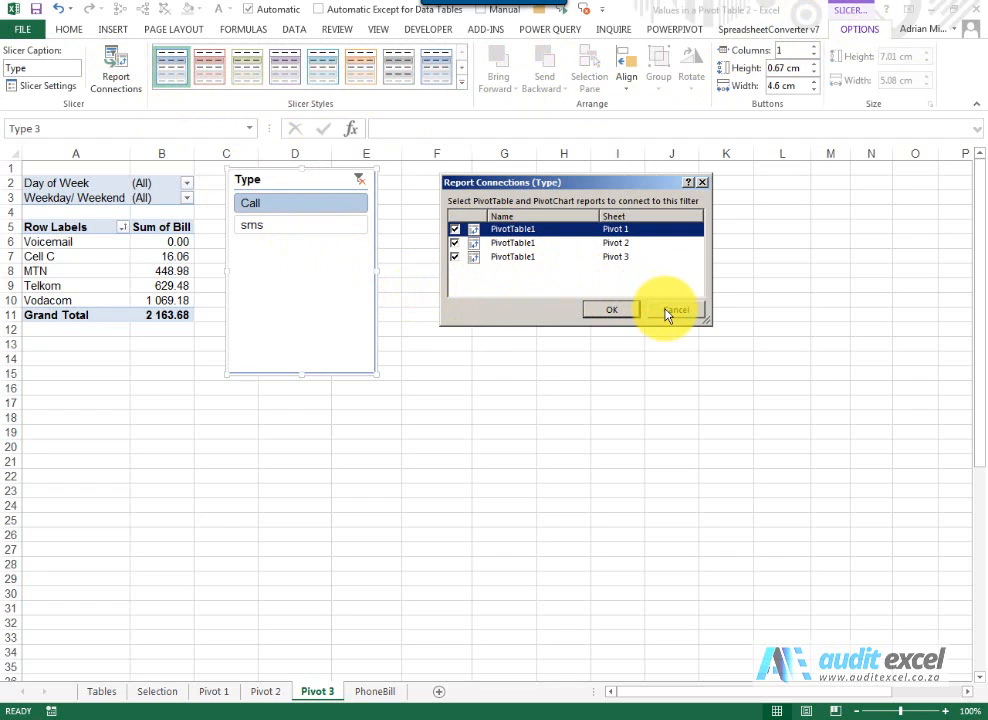
{"action": "mouse_move", "coordinate": [478, 274]}
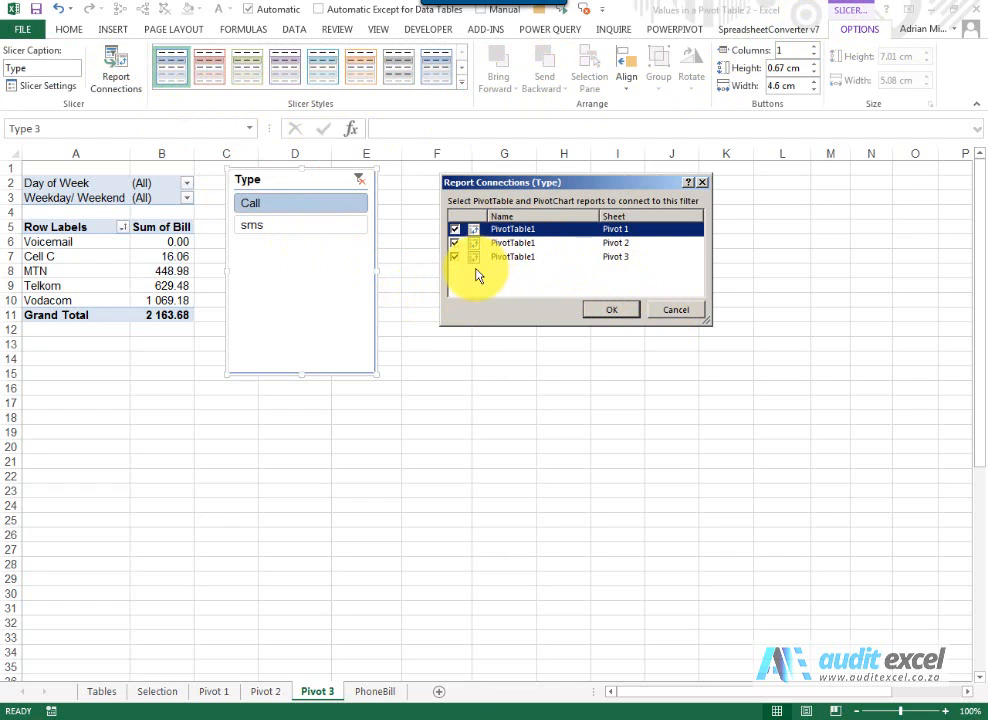
{"action": "left_click", "coordinate": [611, 309]}
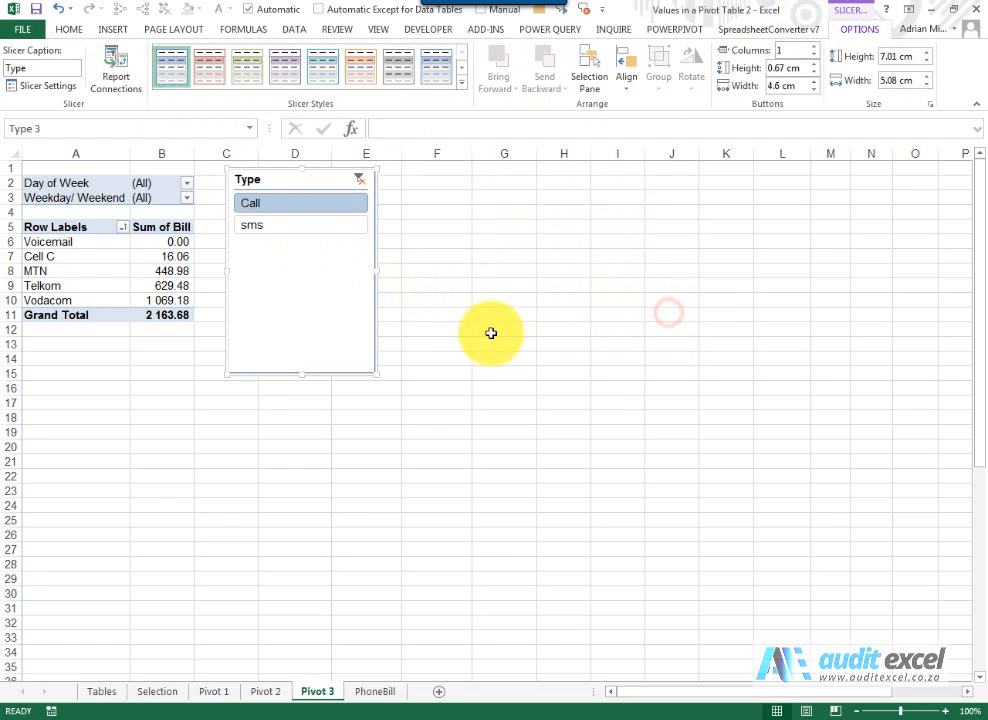
{"action": "mouse_move", "coordinate": [254, 382]}
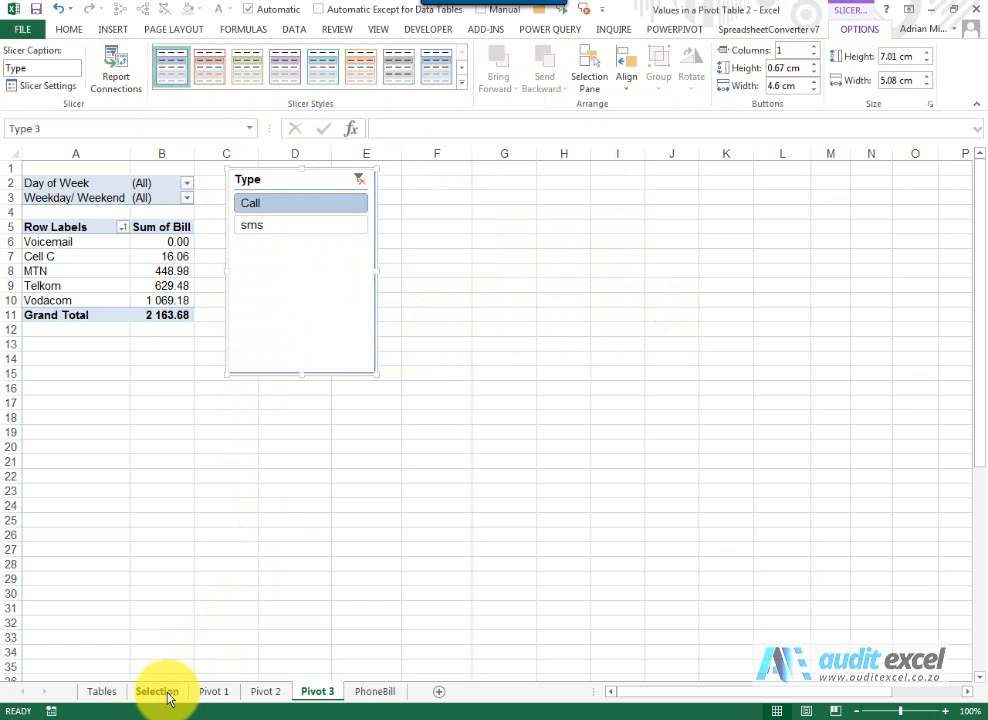
{"action": "mouse_move", "coordinate": [180, 691]}
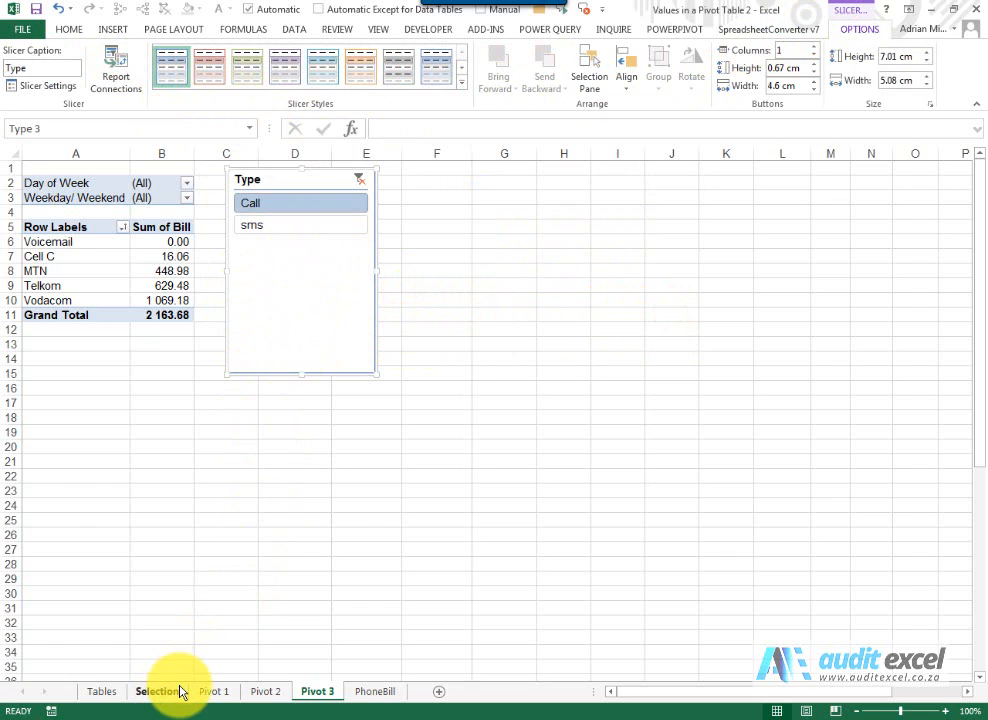
Switch to the Selection sheet to confirm its Type slicer shows Call selected.
{"action": "left_click", "coordinate": [157, 691]}
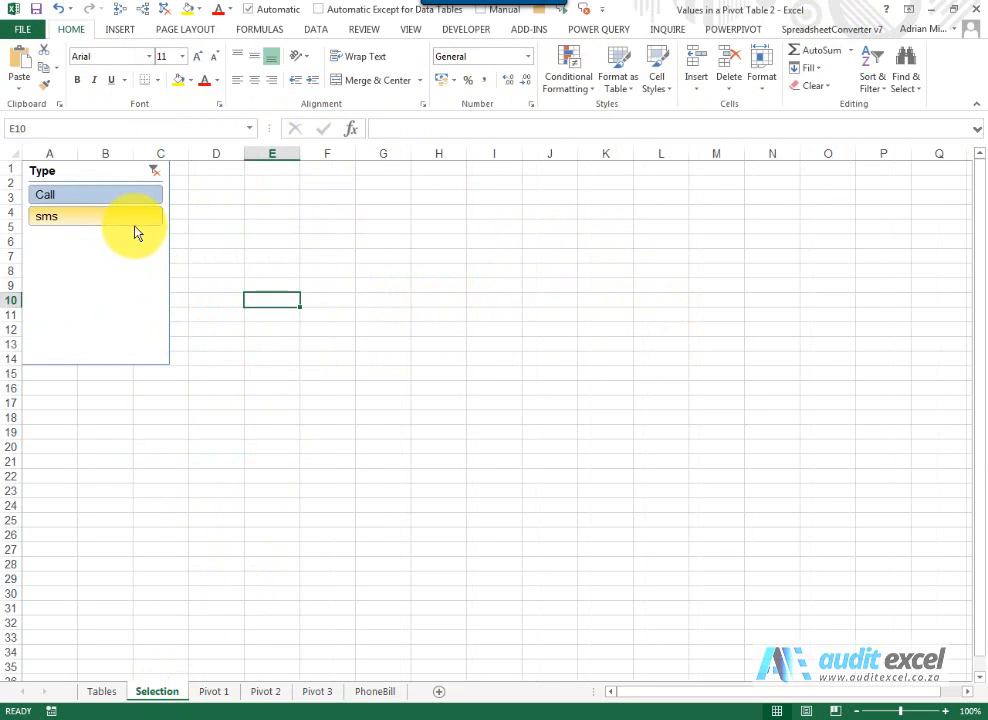